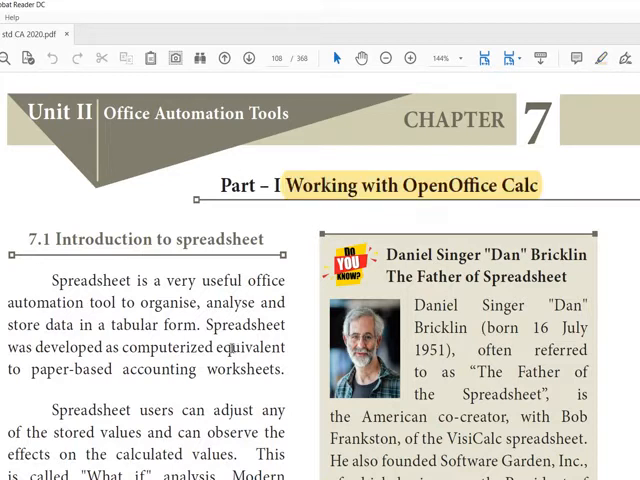
Step: Highlight the phrase "organise, analyse and store data in a tabular form" in the spreadsheet chapter
{"action": "scroll", "scroll_direction": "down", "scroll_amount": 3}
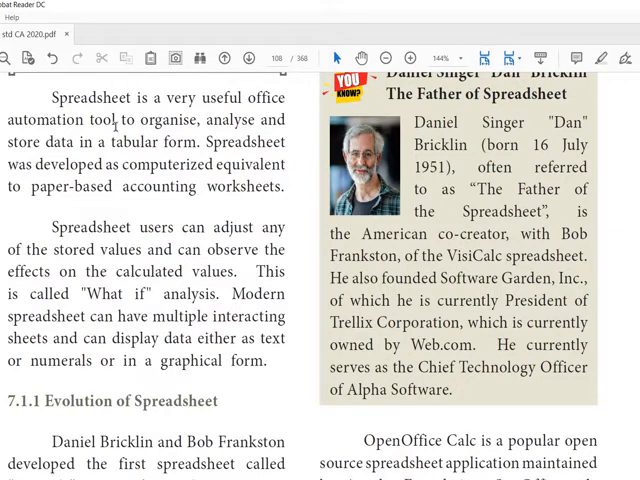
{"action": "mouse_move", "coordinate": [313, 146]}
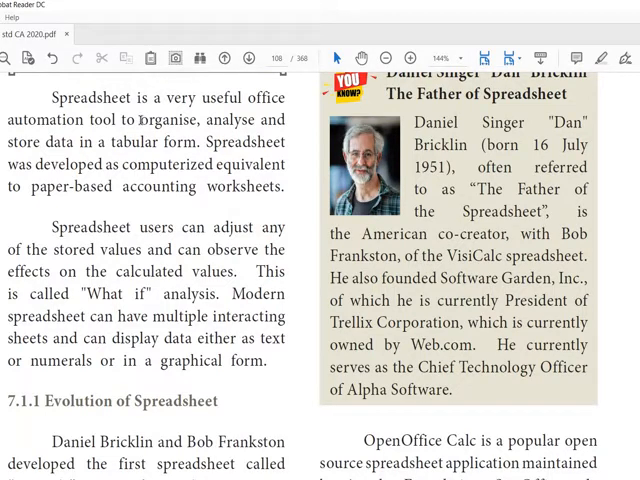
{"action": "left_click_drag", "start_coordinate": [141, 119], "coordinate": [199, 141]}
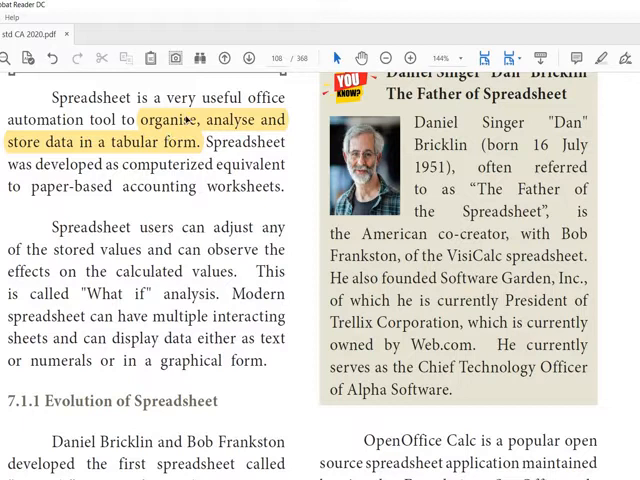
{"action": "mouse_move", "coordinate": [186, 118]}
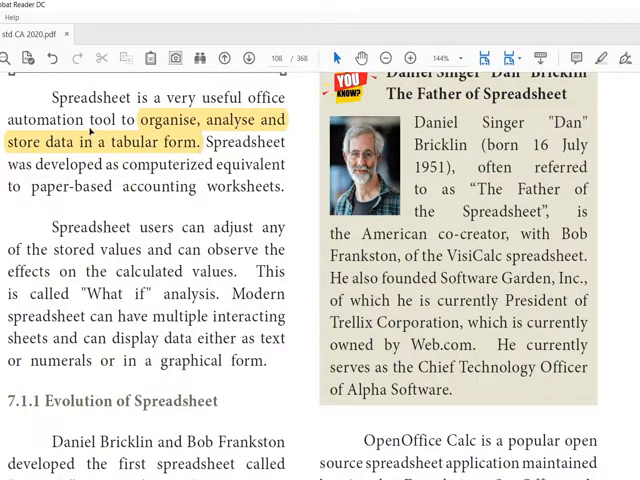
{"action": "mouse_move", "coordinate": [133, 143]}
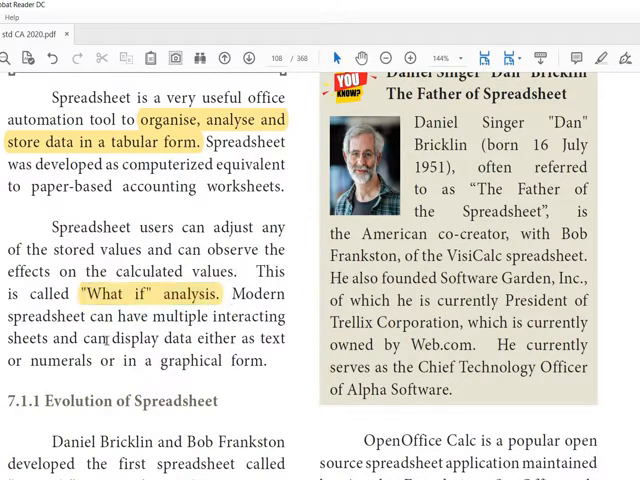
{"action": "mouse_move", "coordinate": [287, 331]}
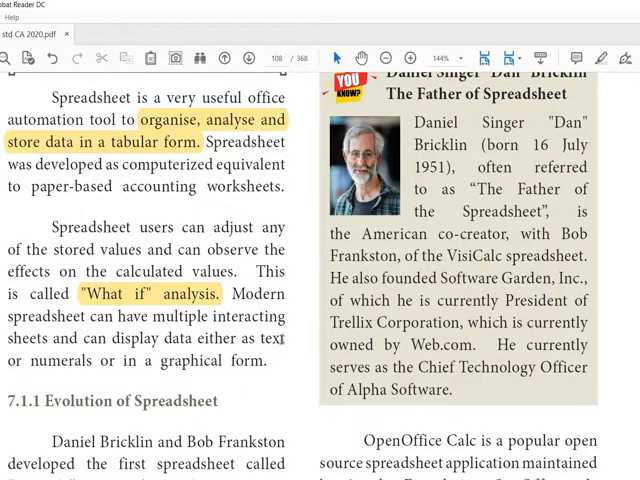
Step: Highlight "text" and "graphical form" in the spreadsheet paragraph
{"action": "double_click", "coordinate": [299, 337]}
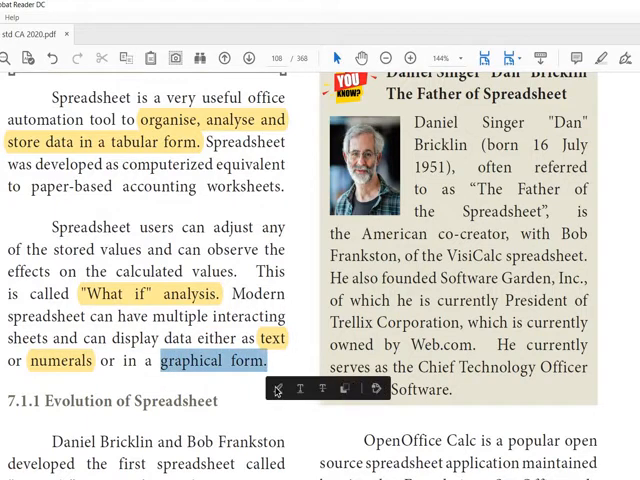
{"action": "left_click", "coordinate": [230, 270]}
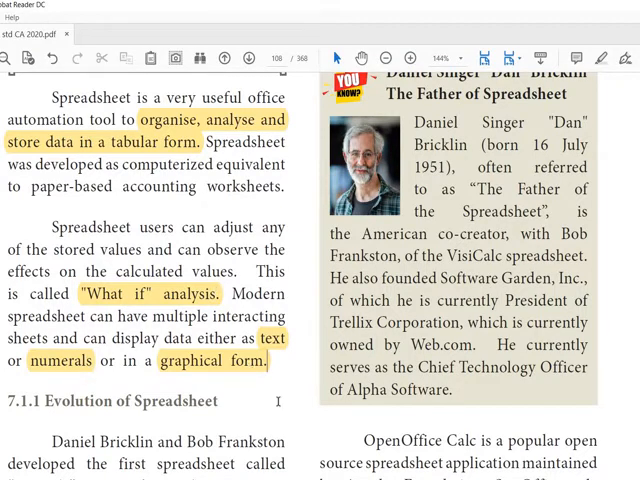
Step: Highlight "Lotus 1-2-3" and "In 1987, Microsoft Corporation introduced Excel" in the evolution section
{"action": "scroll", "scroll_direction": "down", "scroll_amount": 3}
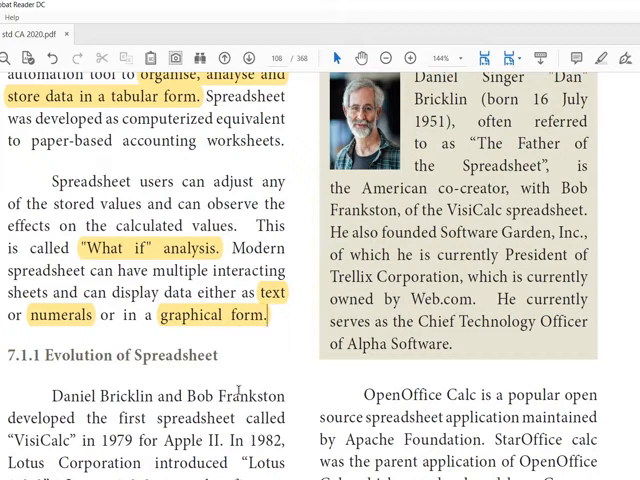
{"action": "scroll", "scroll_direction": "down", "scroll_amount": 3}
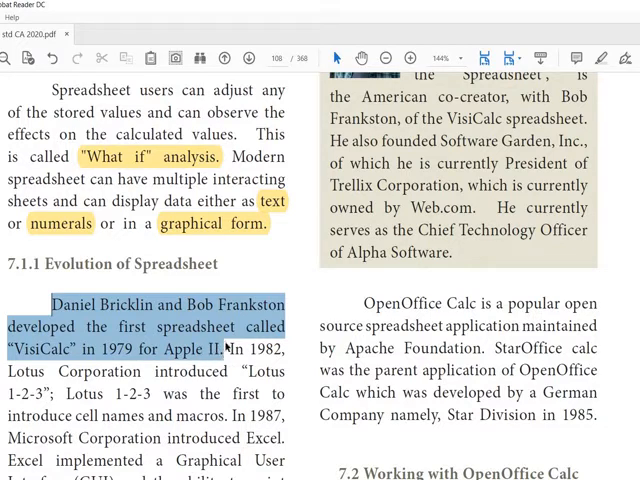
{"action": "scroll", "scroll_direction": "down", "scroll_amount": 3}
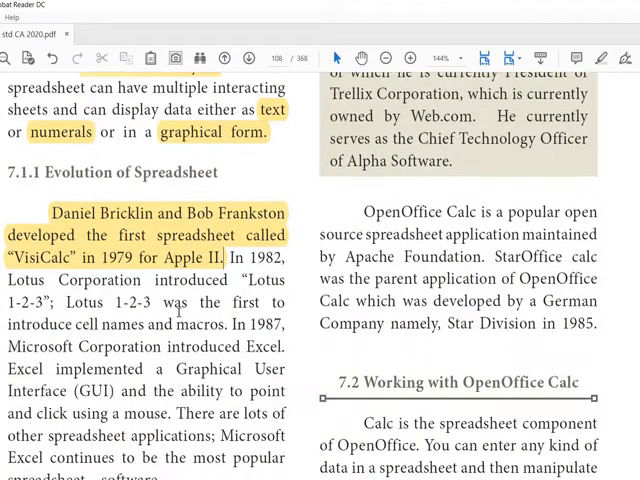
{"action": "scroll", "scroll_direction": "down", "scroll_amount": 3}
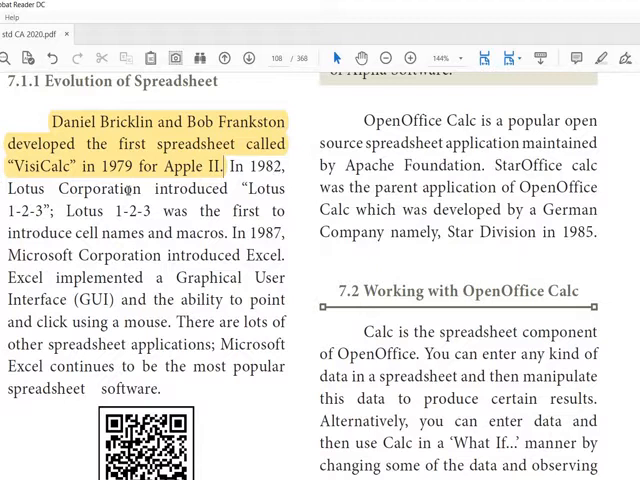
{"action": "double_click", "coordinate": [261, 188]}
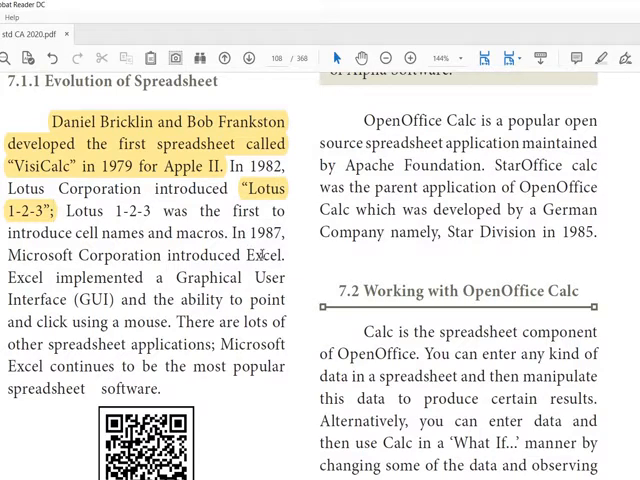
{"action": "left_click_drag", "start_coordinate": [232, 233], "coordinate": [285, 255]}
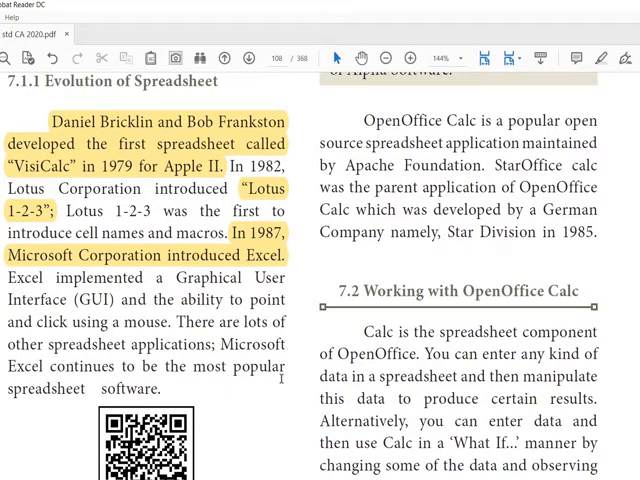
{"action": "mouse_move", "coordinate": [258, 405]}
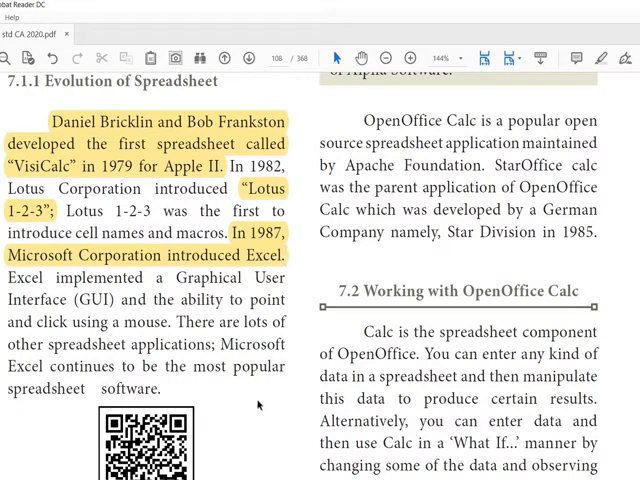
Step: Highlight "spreadsheet application maintained by Apache Foundation" in the OpenOffice Calc paragraph
{"action": "scroll", "scroll_direction": "down", "scroll_amount": 3}
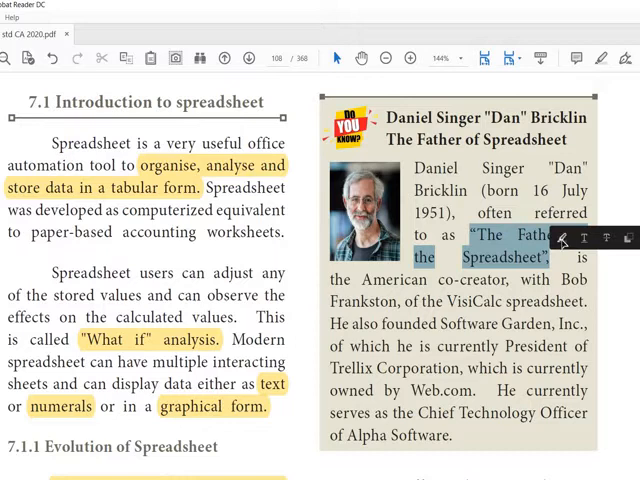
{"action": "scroll", "scroll_direction": "down", "scroll_amount": 3}
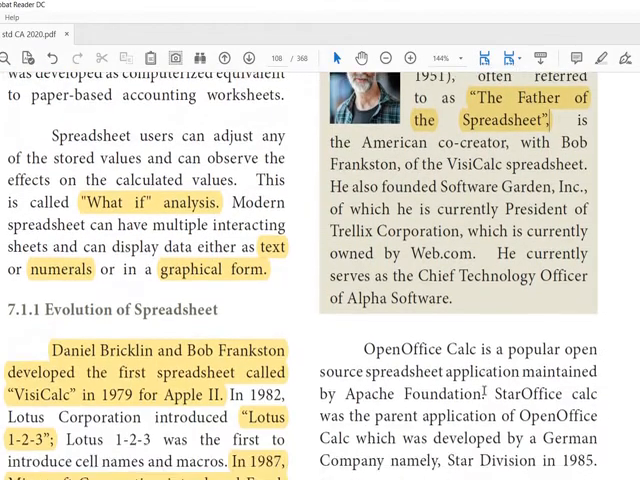
{"action": "scroll", "scroll_direction": "down", "scroll_amount": 3}
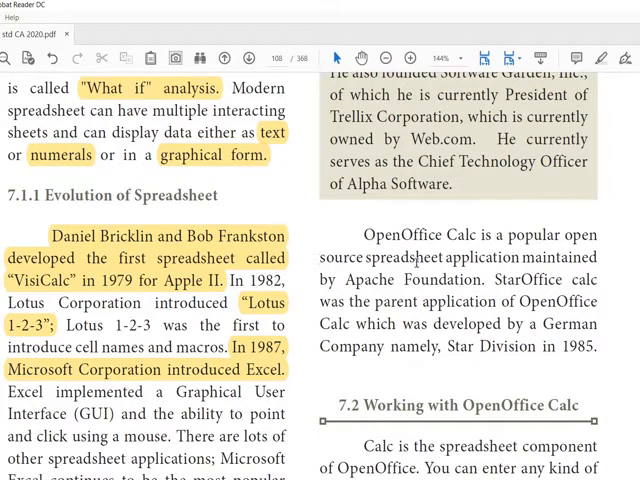
{"action": "left_click_drag", "start_coordinate": [320, 258], "coordinate": [595, 258]}
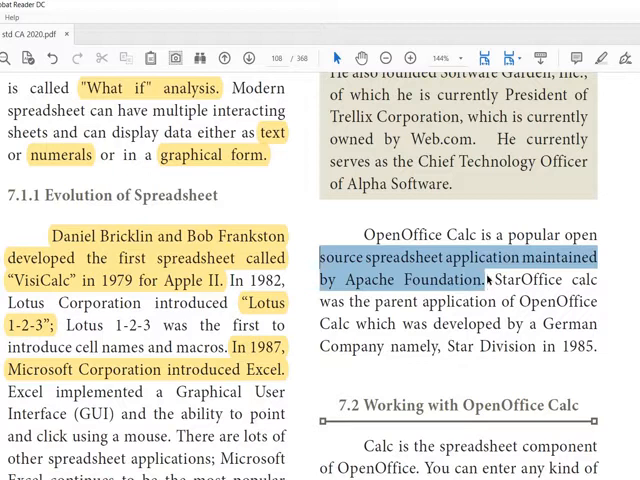
{"action": "scroll", "scroll_direction": "down", "scroll_amount": 3}
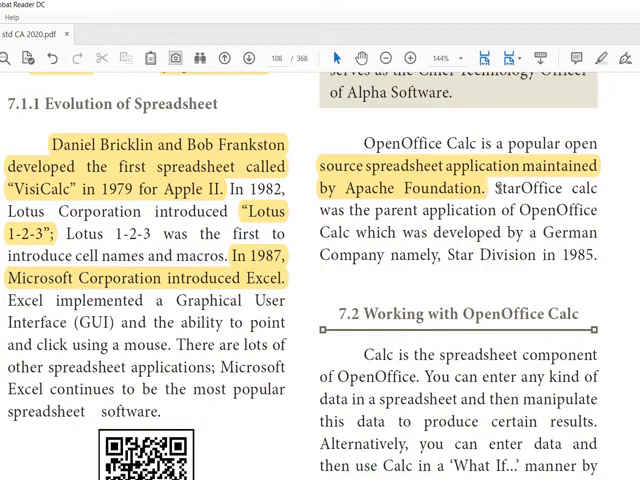
{"action": "double_click", "coordinate": [531, 188]}
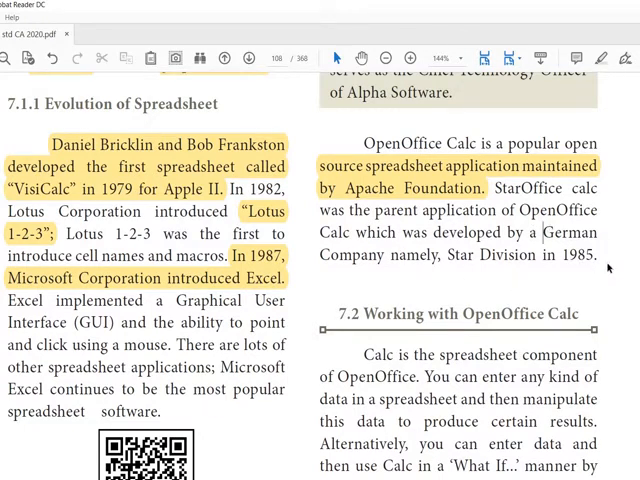
{"action": "scroll", "scroll_direction": "down", "scroll_amount": 3}
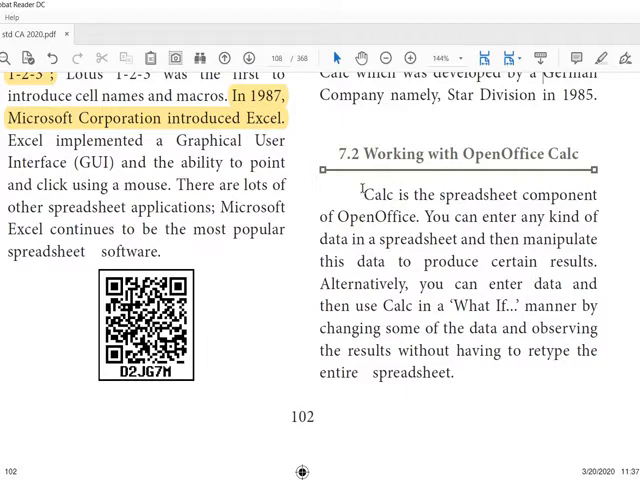
Step: Highlight the paragraph under heading 7.2 and scroll on toward page 109
{"action": "left_click_drag", "start_coordinate": [367, 194], "coordinate": [595, 194]}
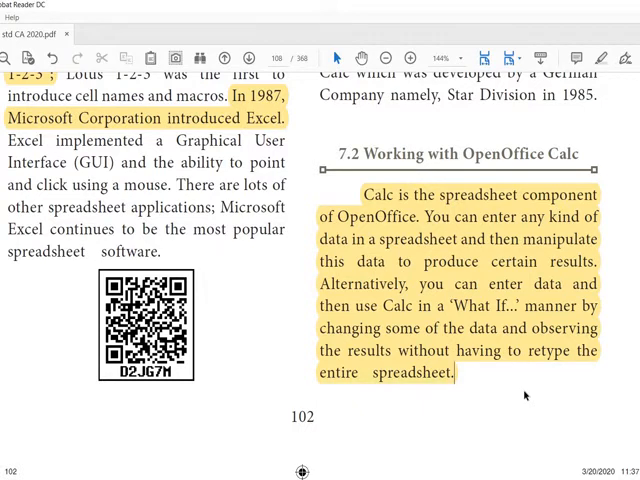
{"action": "scroll", "scroll_direction": "down", "scroll_amount": 3}
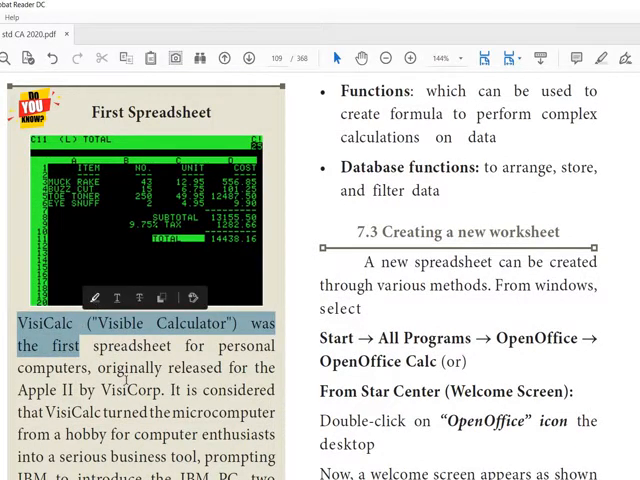
Step: Scroll down page 109 to the "Features of OpenOffice Calc:" heading
{"action": "scroll", "scroll_direction": "down", "scroll_amount": 3}
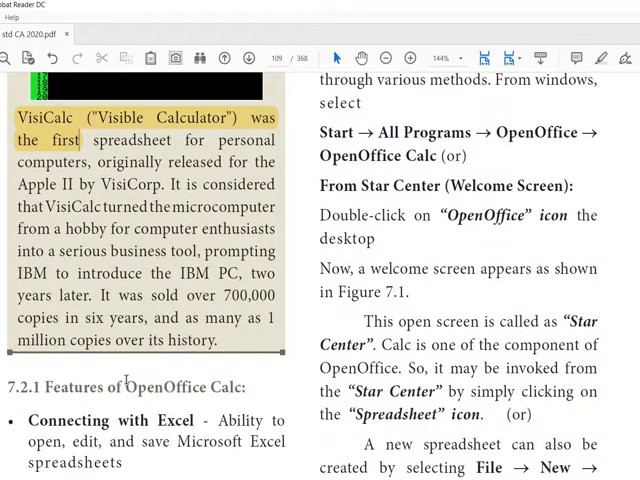
{"action": "scroll", "scroll_direction": "down", "scroll_amount": 3}
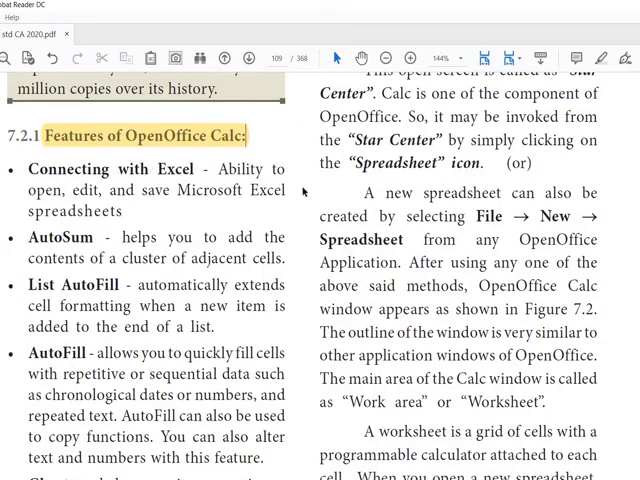
{"action": "mouse_move", "coordinate": [290, 203]}
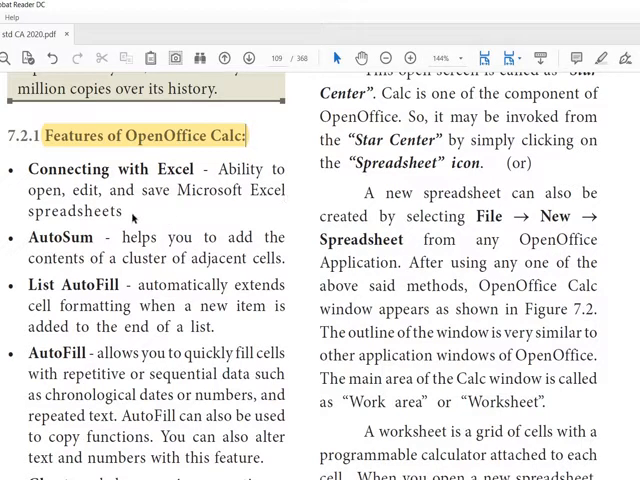
{"action": "scroll", "scroll_direction": "down", "scroll_amount": 3}
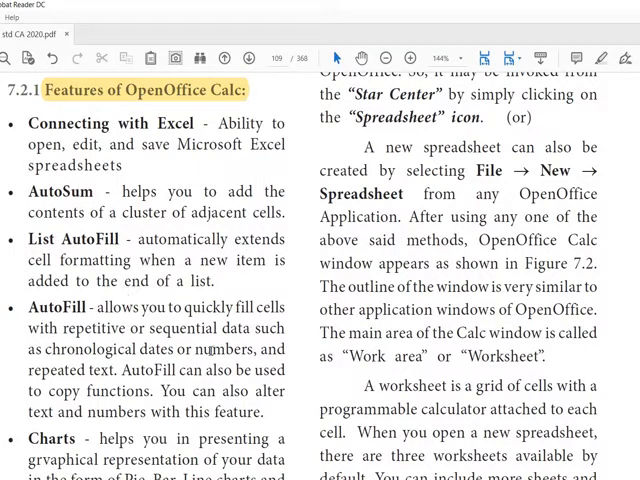
{"action": "scroll", "scroll_direction": "down", "scroll_amount": 3}
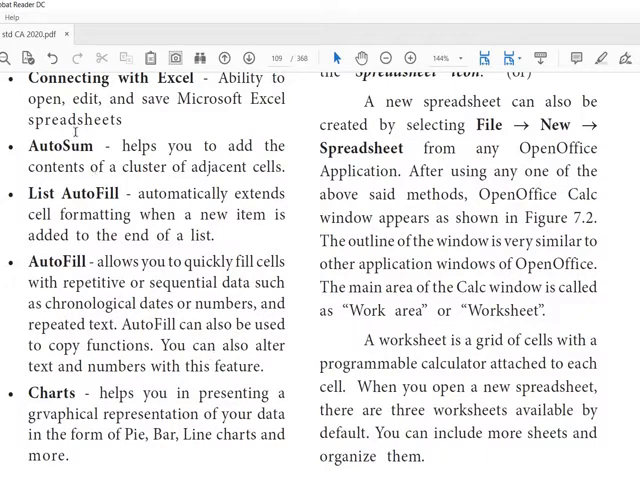
{"action": "scroll", "scroll_direction": "down", "scroll_amount": 3}
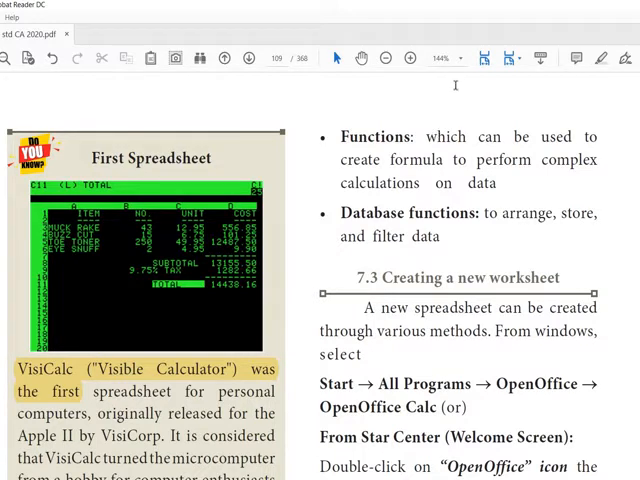
{"action": "mouse_move", "coordinate": [480, 268]}
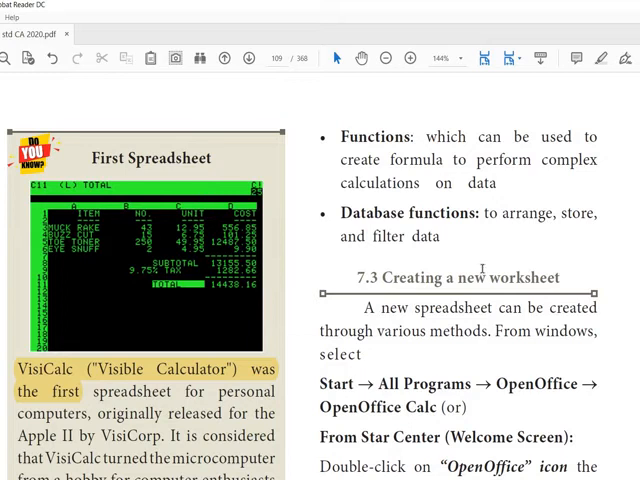
{"action": "mouse_move", "coordinate": [603, 259]}
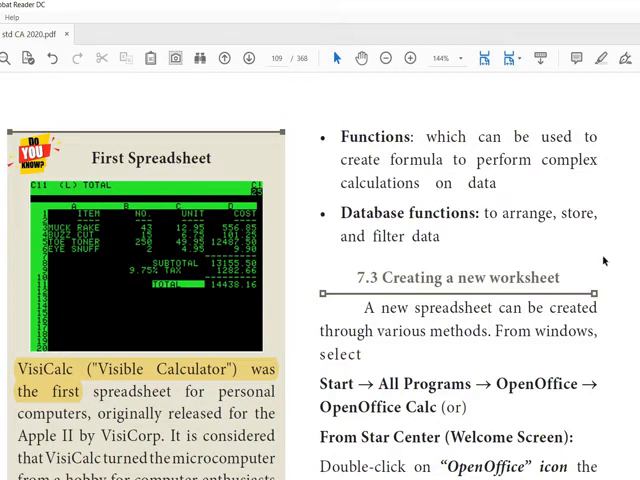
{"action": "scroll", "scroll_direction": "down", "scroll_amount": 3}
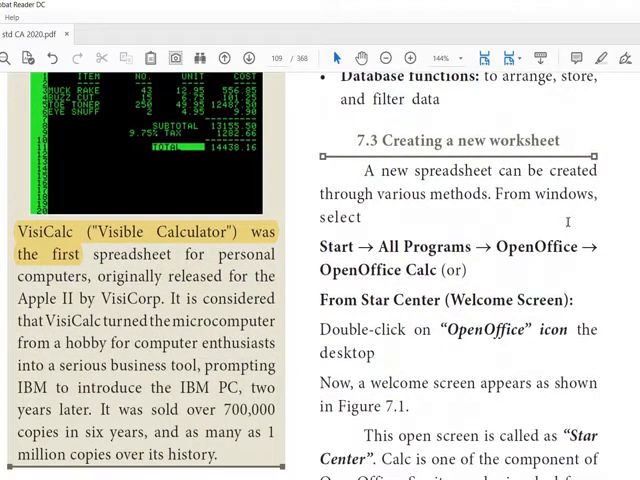
{"action": "scroll", "scroll_direction": "down", "scroll_amount": 3}
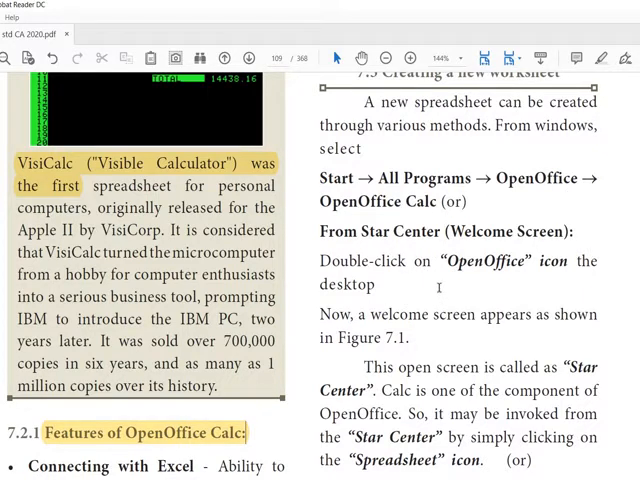
{"action": "scroll", "scroll_direction": "down", "scroll_amount": 3}
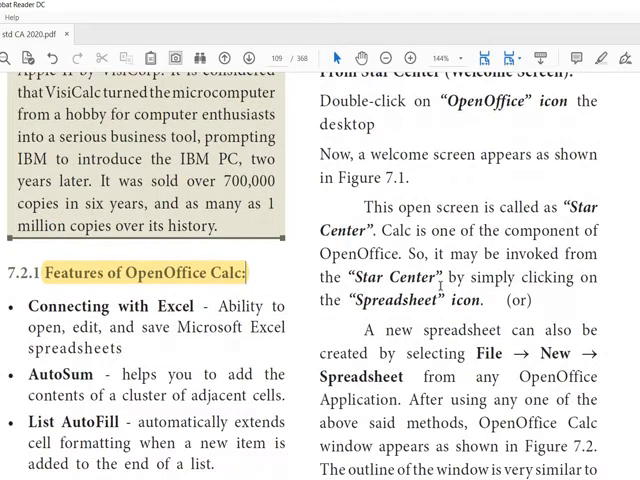
{"action": "scroll", "scroll_direction": "down", "scroll_amount": 3}
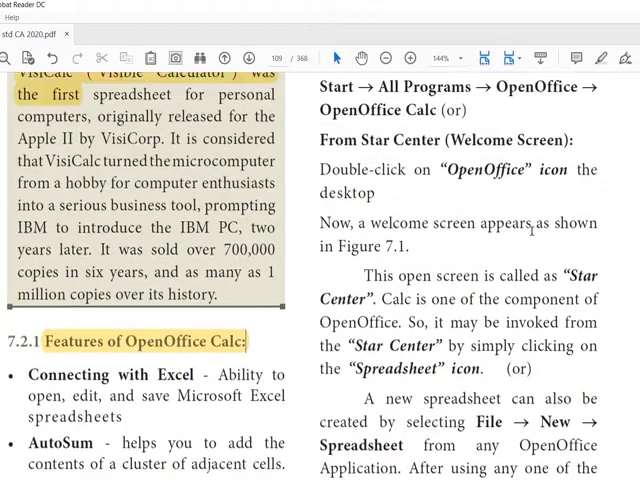
{"action": "scroll", "scroll_direction": "down", "scroll_amount": 3}
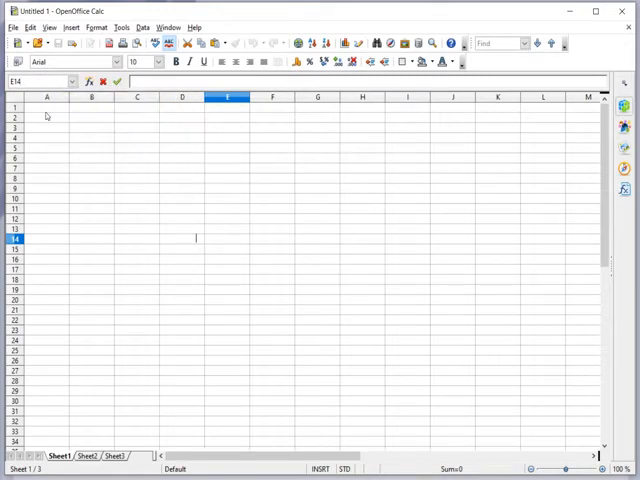
{"action": "mouse_move", "coordinate": [561, 140]}
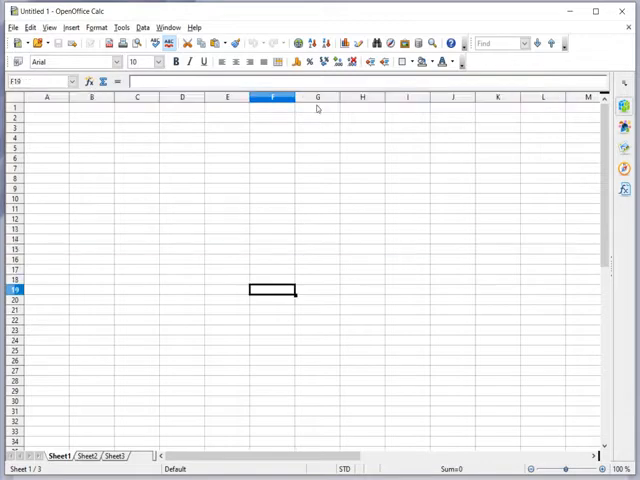
Step: Select a cell and browse across and down the blank Sheet1 of Untitled 1
{"action": "left_click", "coordinate": [317, 97]}
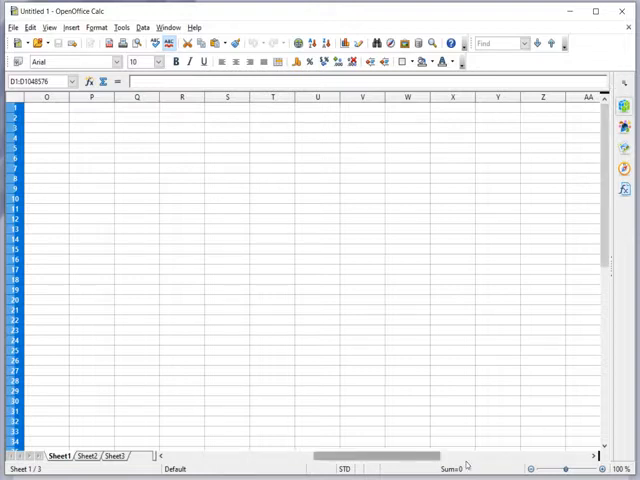
{"action": "scroll", "scroll_direction": "right", "scroll_amount": 3}
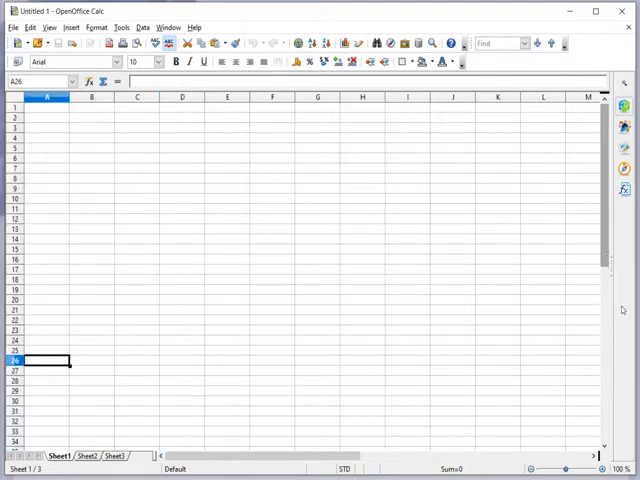
{"action": "scroll", "scroll_direction": "down", "scroll_amount": 3}
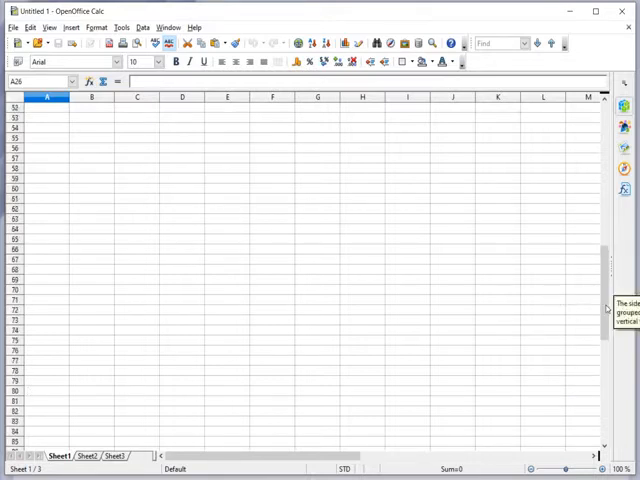
{"action": "scroll", "scroll_direction": "down", "scroll_amount": 3}
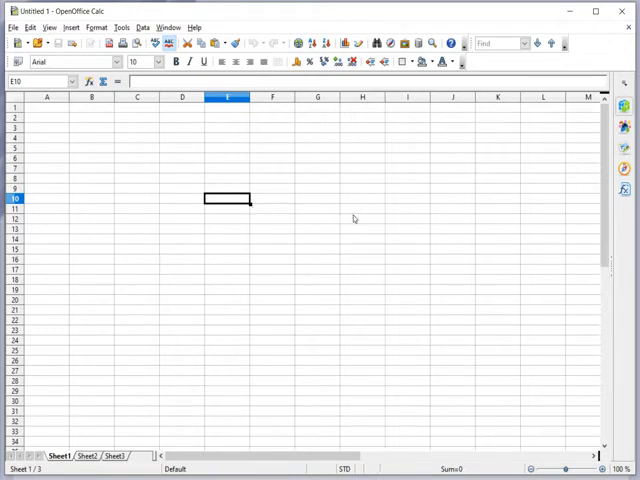
{"action": "left_click", "coordinate": [362, 210]}
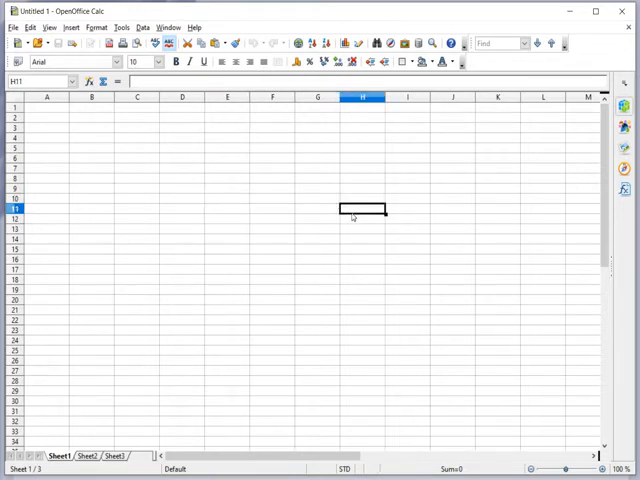
{"action": "mouse_move", "coordinate": [17, 92]}
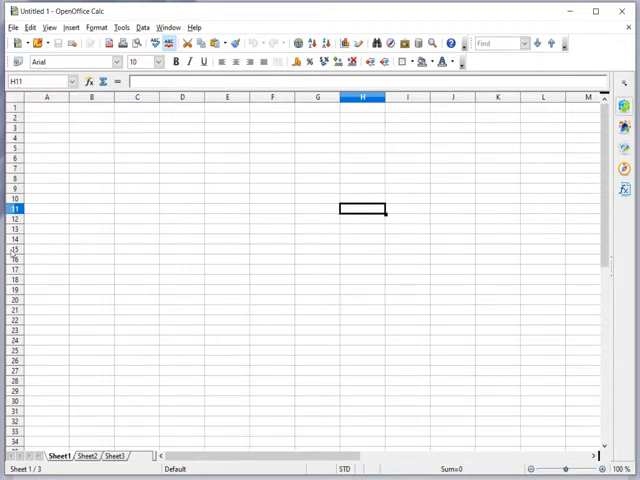
{"action": "left_click", "coordinate": [15, 248]}
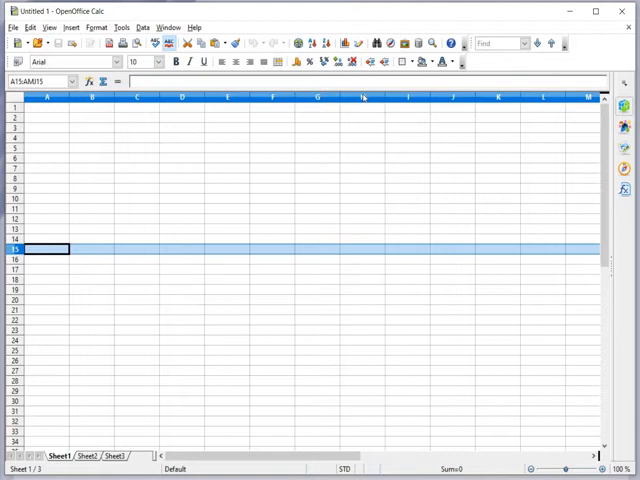
{"action": "left_click", "coordinate": [317, 198]}
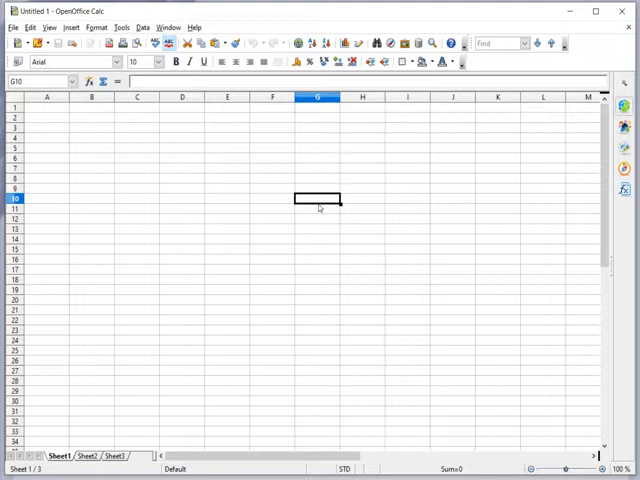
{"action": "left_click", "coordinate": [362, 199]}
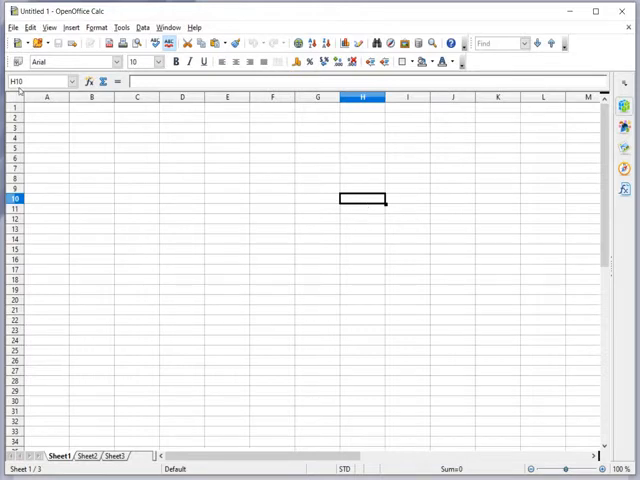
{"action": "mouse_move", "coordinate": [287, 196]}
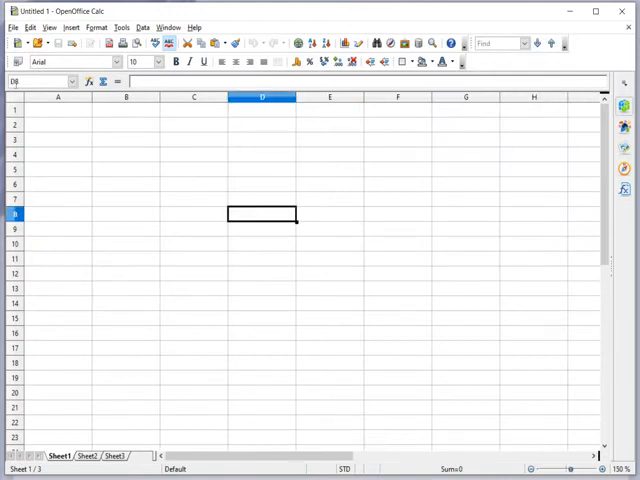
{"action": "mouse_move", "coordinate": [18, 81]}
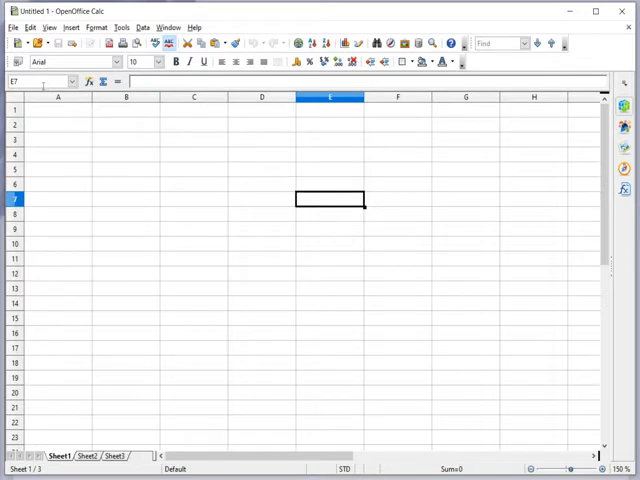
{"action": "mouse_move", "coordinate": [263, 184]}
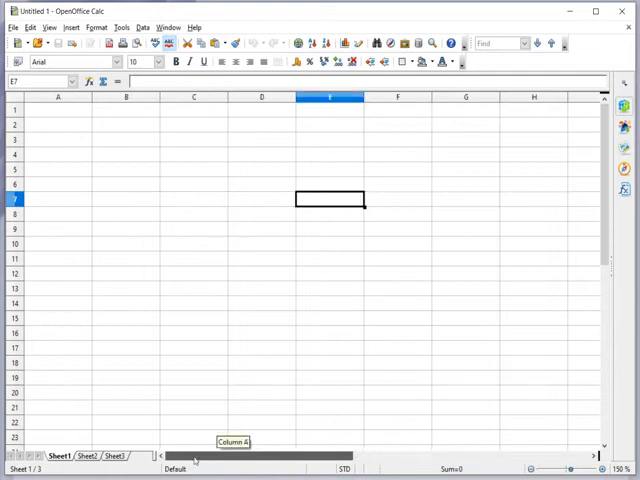
{"action": "scroll", "scroll_direction": "down", "scroll_amount": 3}
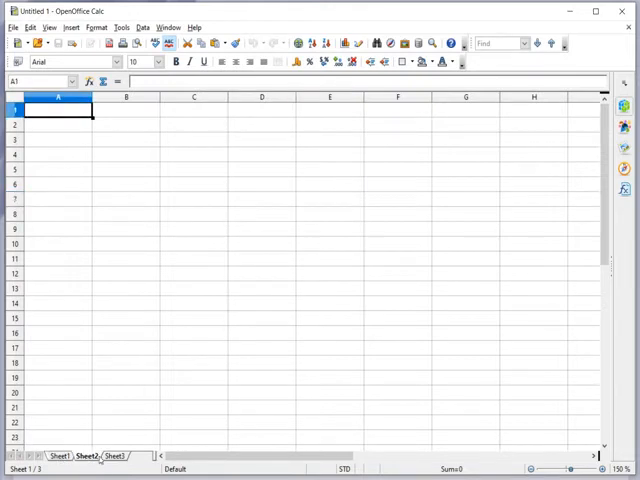
{"action": "left_click", "coordinate": [117, 455]}
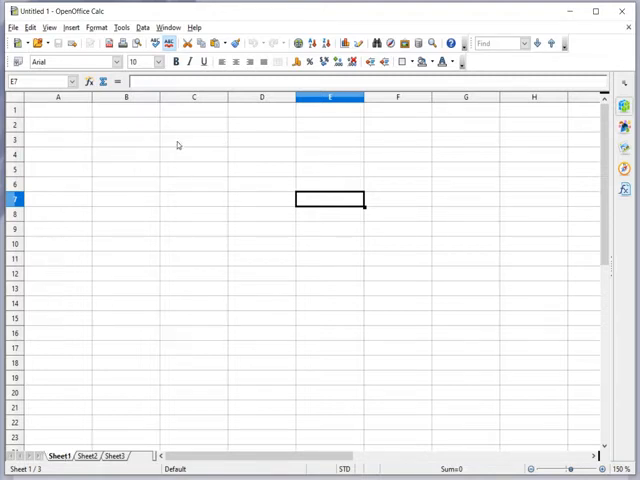
{"action": "mouse_move", "coordinate": [108, 211]}
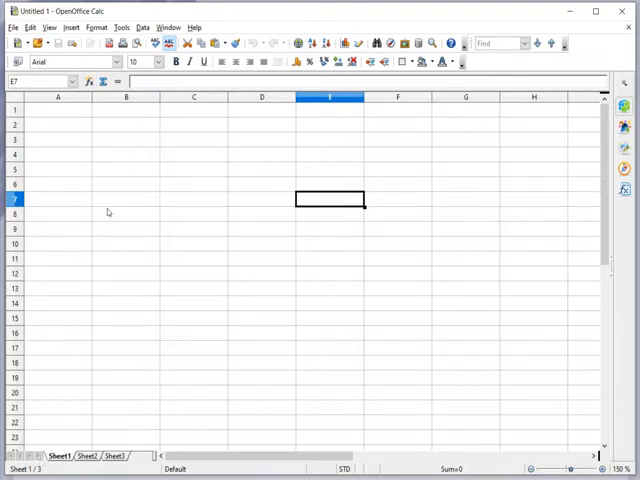
{"action": "mouse_move", "coordinate": [135, 176]}
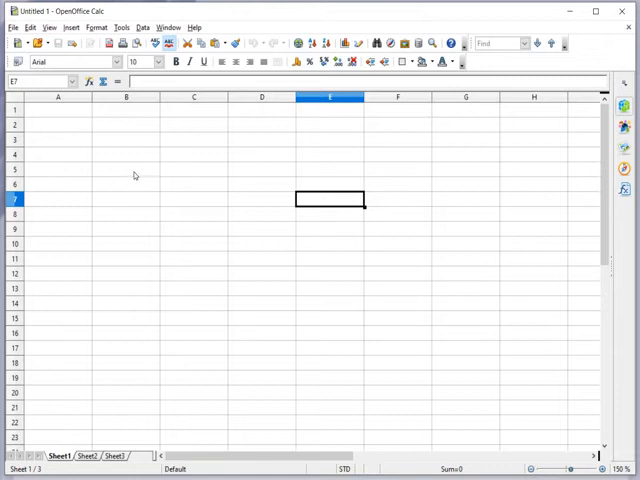
{"action": "mouse_move", "coordinate": [165, 154]}
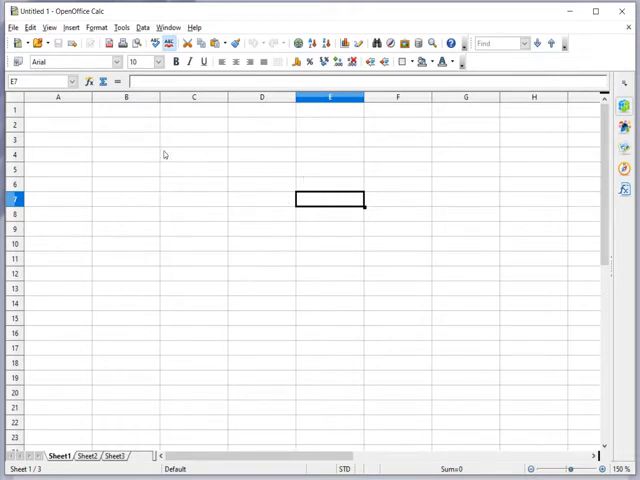
{"action": "mouse_move", "coordinate": [333, 267]}
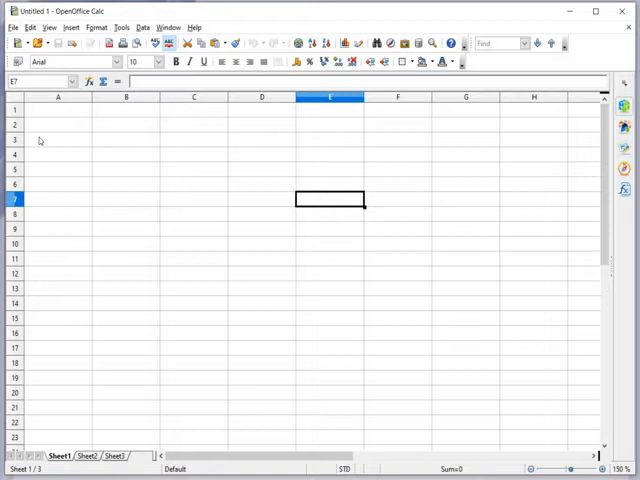
{"action": "mouse_move", "coordinate": [69, 430]}
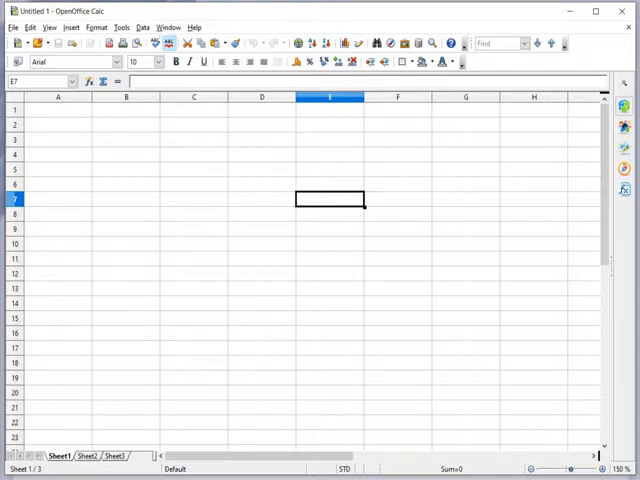
{"action": "left_click", "coordinate": [13, 27]}
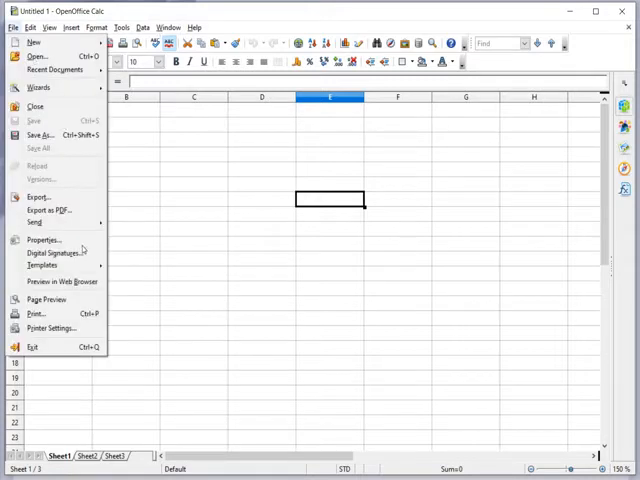
{"action": "left_click", "coordinate": [36, 313]}
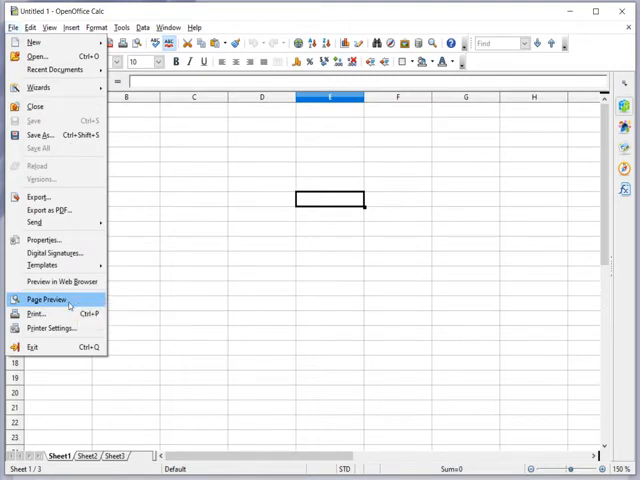
{"action": "left_click", "coordinate": [47, 299]}
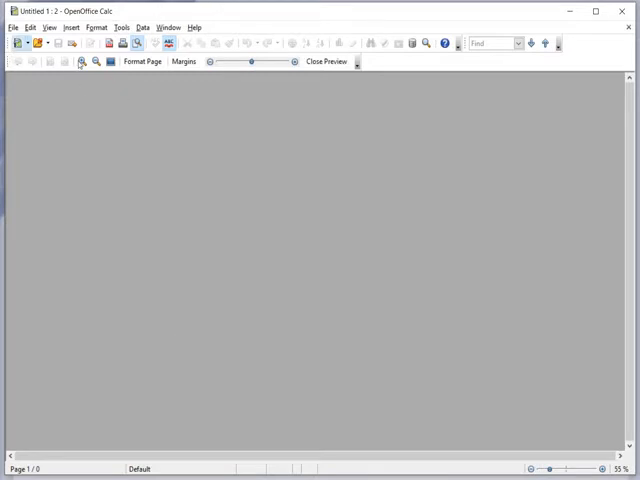
{"action": "left_click", "coordinate": [12, 27]}
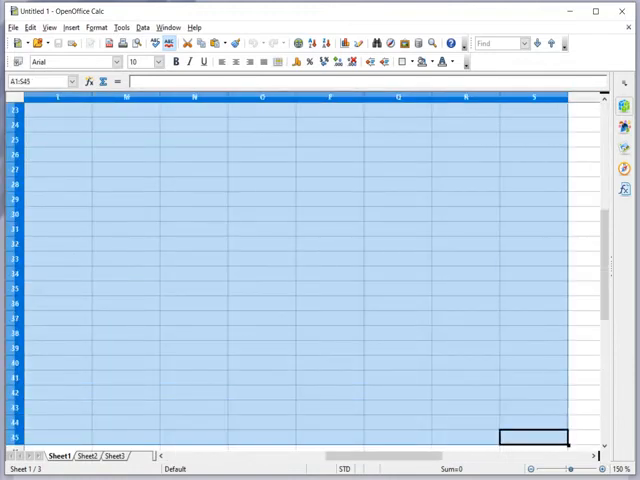
{"action": "left_click", "coordinate": [12, 27]}
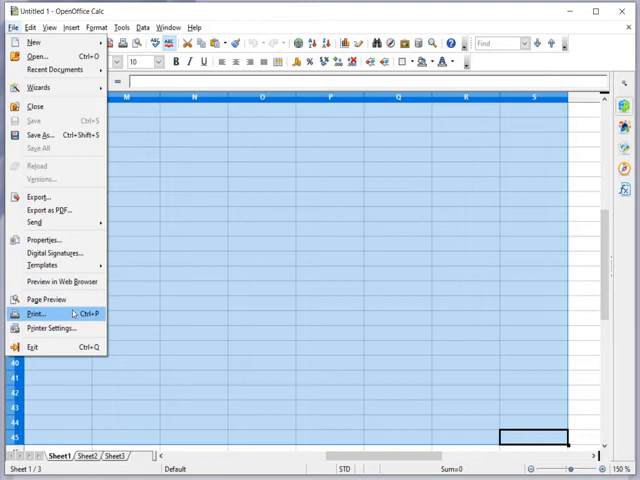
{"action": "left_click", "coordinate": [36, 313]}
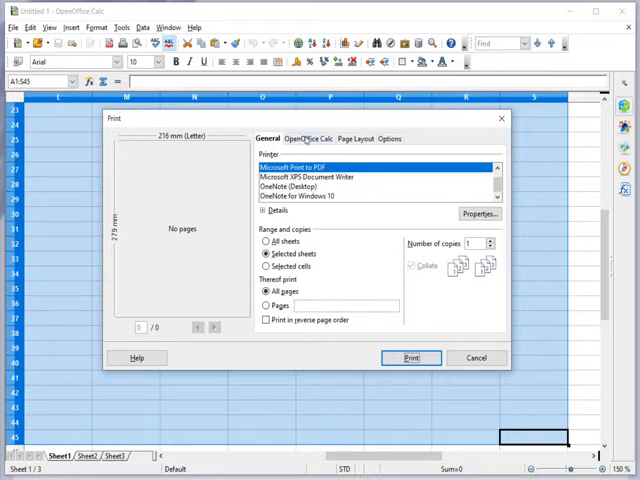
{"action": "left_click", "coordinate": [307, 138]}
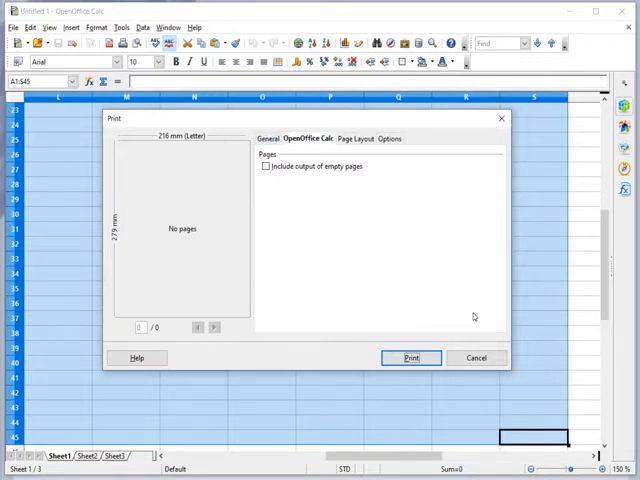
{"action": "left_click", "coordinate": [474, 357]}
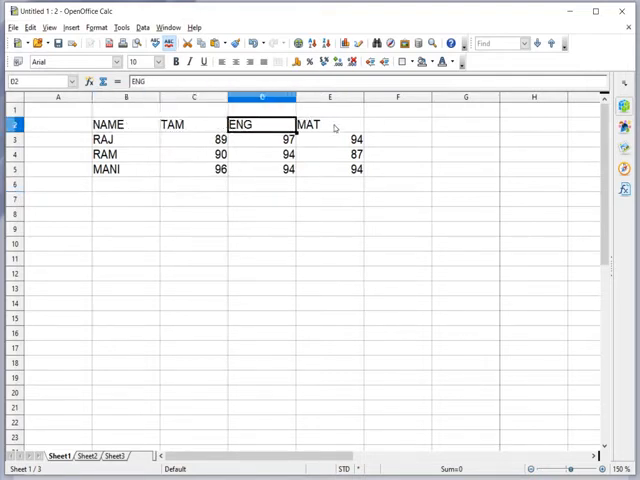
{"action": "left_click", "coordinate": [329, 123]}
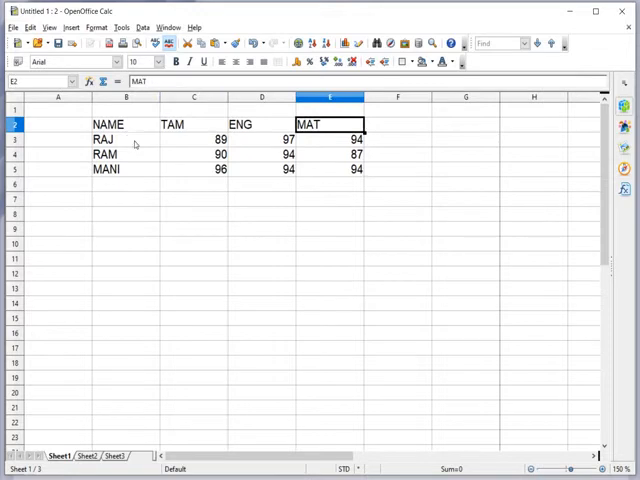
{"action": "left_click", "coordinate": [125, 169]}
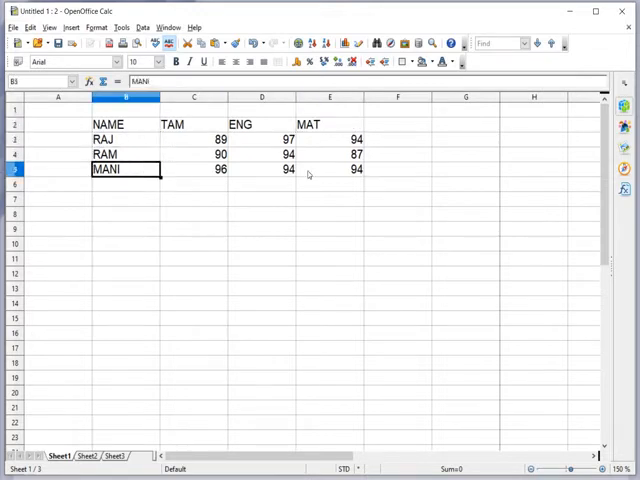
{"action": "left_click", "coordinate": [13, 27]}
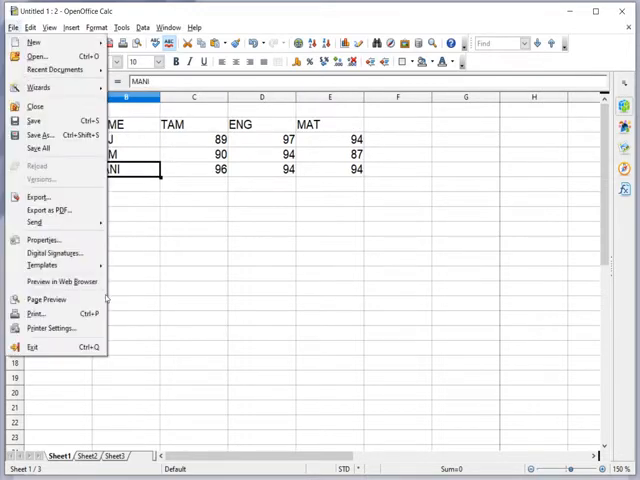
{"action": "left_click", "coordinate": [47, 299]}
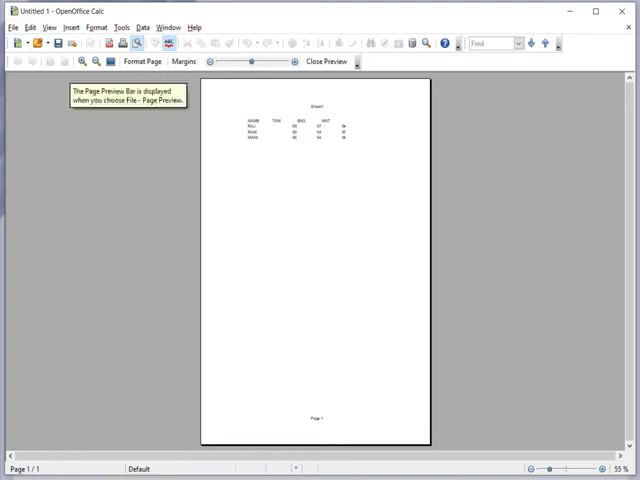
{"action": "left_click", "coordinate": [13, 27]}
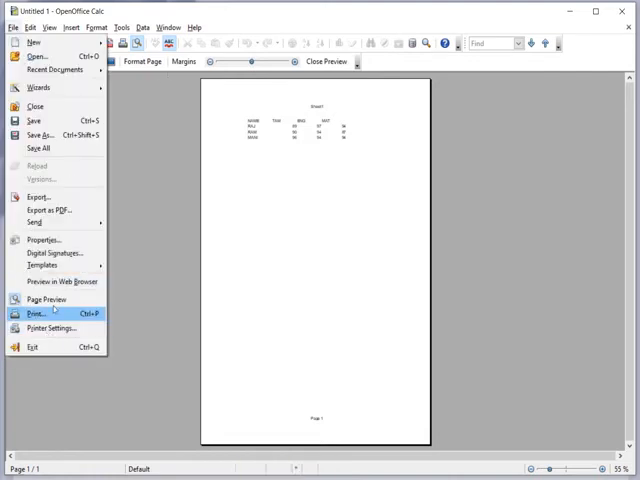
{"action": "left_click", "coordinate": [290, 61]}
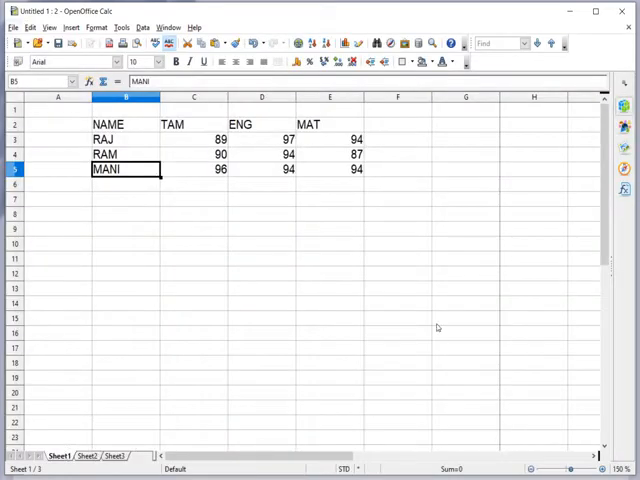
Step: Browse the empty Sheet3 and bring up its sheet context menu
{"action": "scroll", "scroll_direction": "down", "scroll_amount": 3}
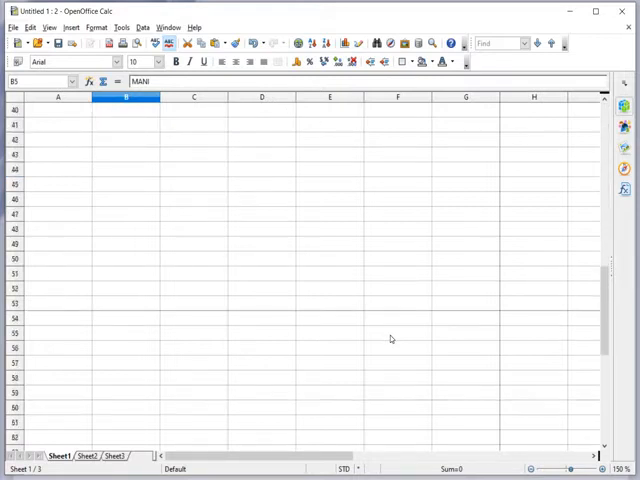
{"action": "scroll", "scroll_direction": "down", "scroll_amount": 3}
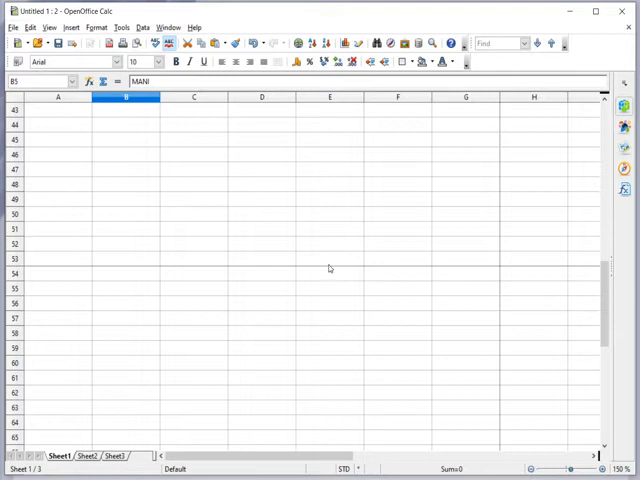
{"action": "mouse_move", "coordinate": [452, 273]}
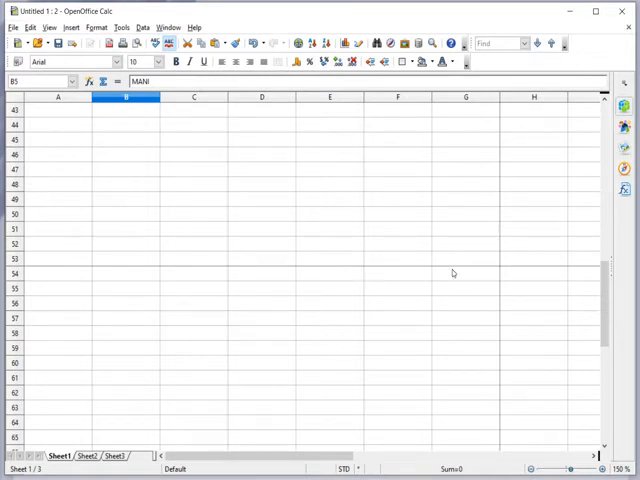
{"action": "mouse_move", "coordinate": [410, 211]}
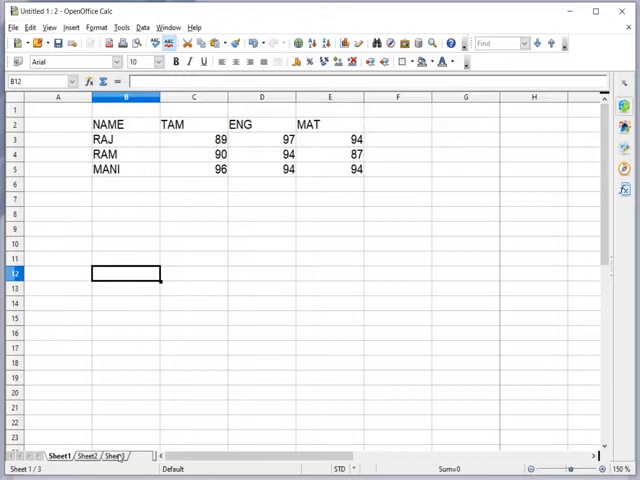
{"action": "right_click", "coordinate": [117, 455]}
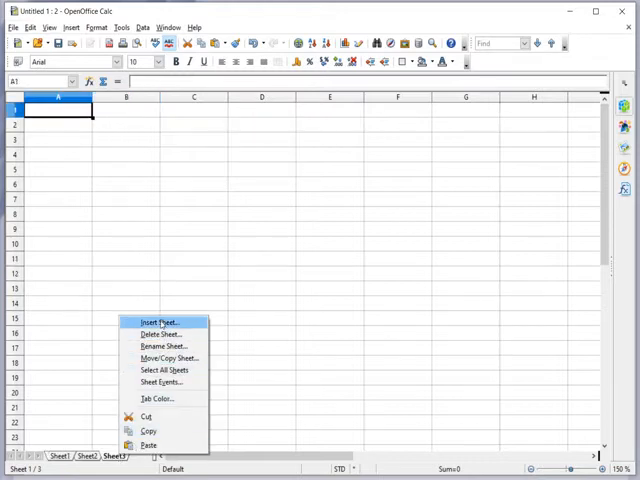
Step: Insert a blank Sheet4 before Sheet3 and make it the active sheet
{"action": "left_click", "coordinate": [158, 321]}
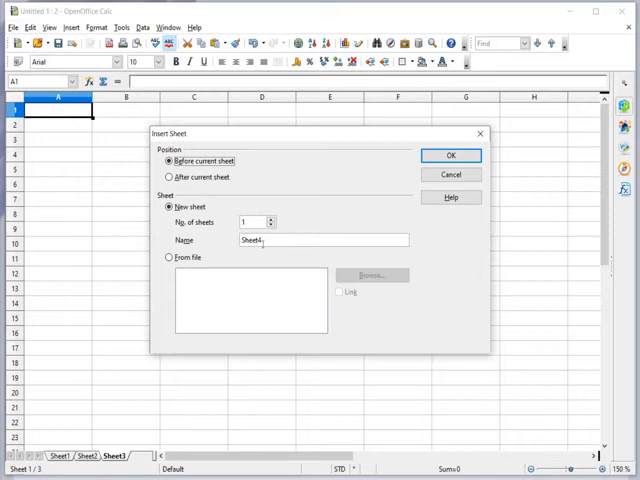
{"action": "left_click", "coordinate": [450, 155]}
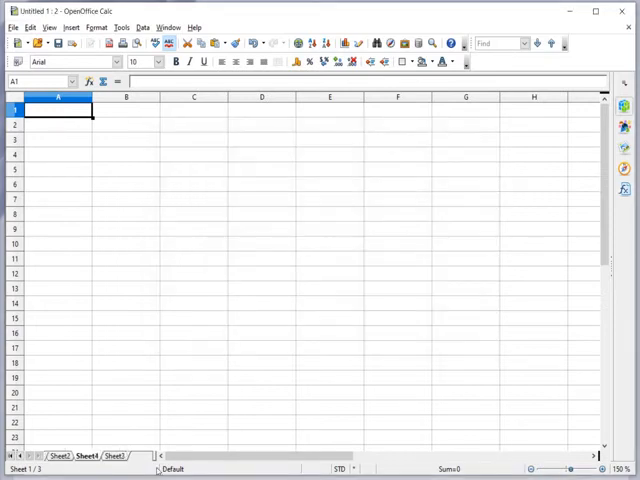
{"action": "left_click", "coordinate": [87, 455]}
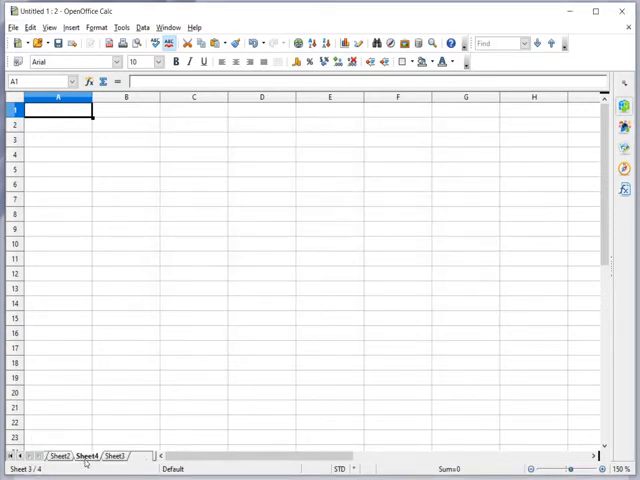
{"action": "mouse_move", "coordinate": [145, 465]}
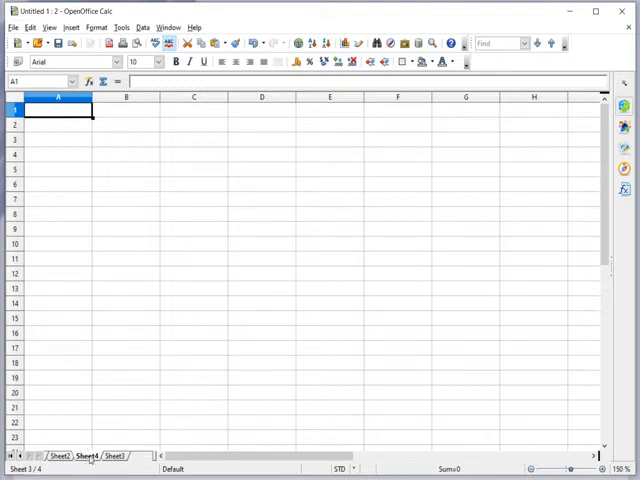
{"action": "right_click", "coordinate": [90, 455]}
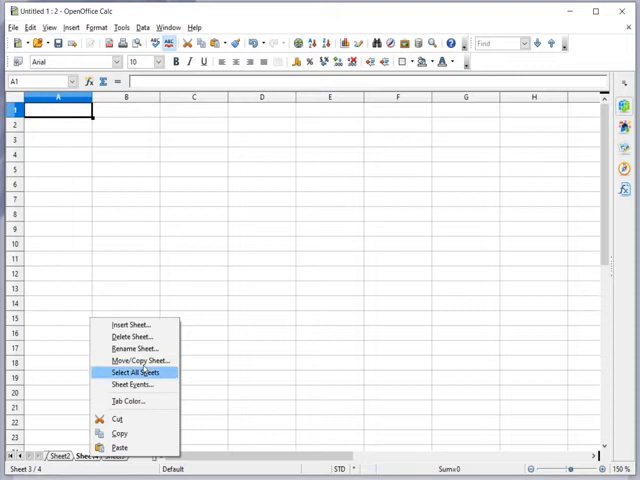
Step: Move Sheet4 to the end position, after Sheet3
{"action": "left_click", "coordinate": [140, 360]}
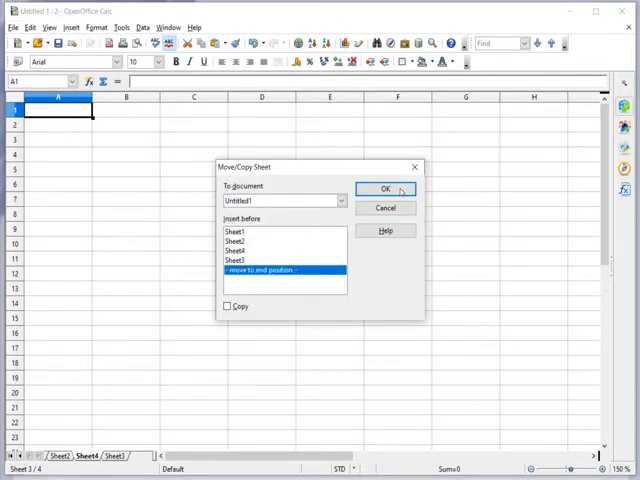
{"action": "left_click", "coordinate": [385, 190]}
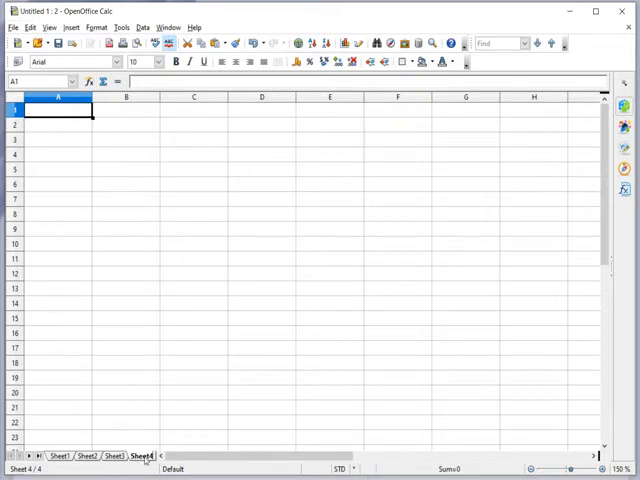
{"action": "right_click", "coordinate": [142, 455]}
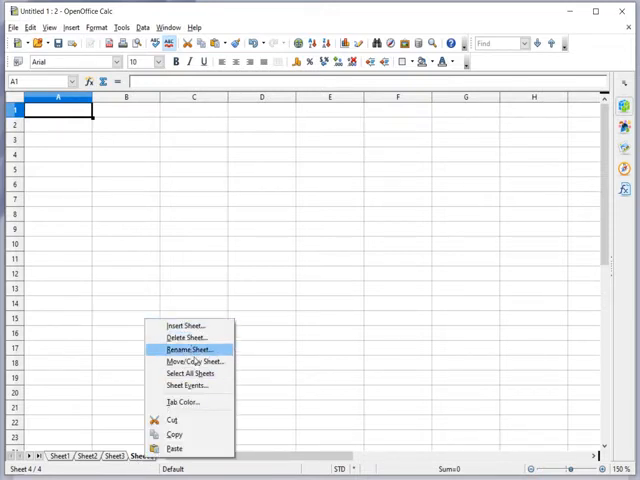
Step: Replace Sheet4's name with DATA in the Rename Sheet dialog and confirm
{"action": "left_click", "coordinate": [189, 350]}
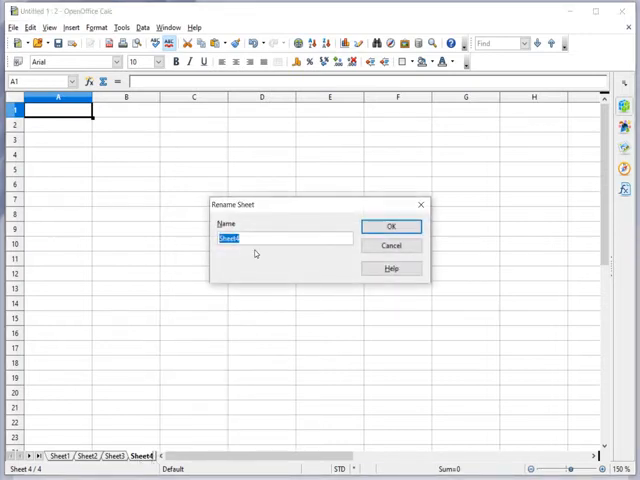
{"action": "type", "text": "PA"}
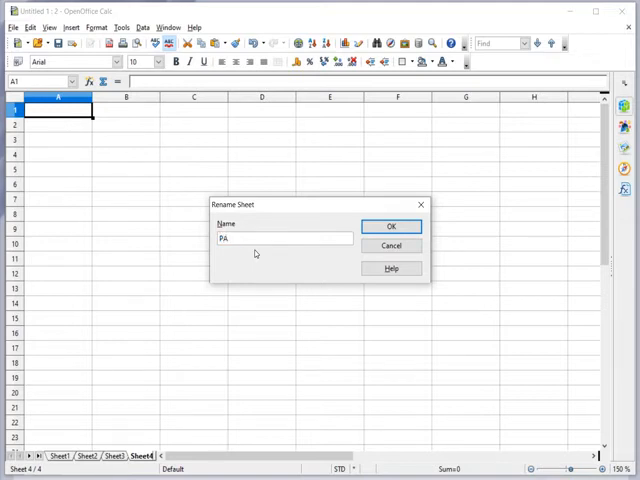
{"action": "key", "text": "BackSpace"}
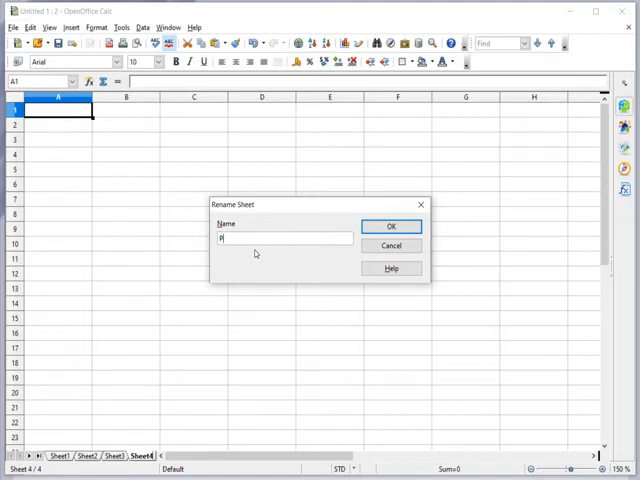
{"action": "type", "text": "DATA"}
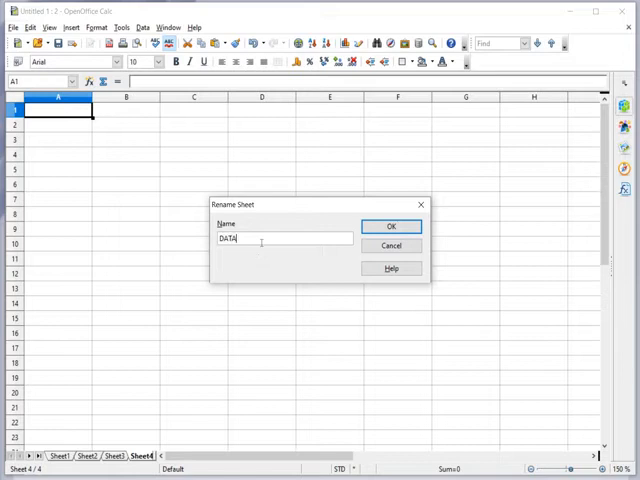
{"action": "left_click", "coordinate": [391, 225]}
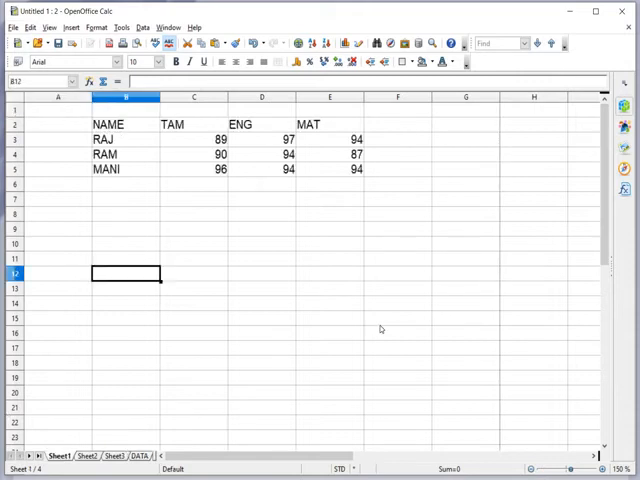
Step: Review Sheet1's lower NAME list (RAJ, RAM, MANI) from row 56, then open File
{"action": "scroll", "scroll_direction": "down", "scroll_amount": 3}
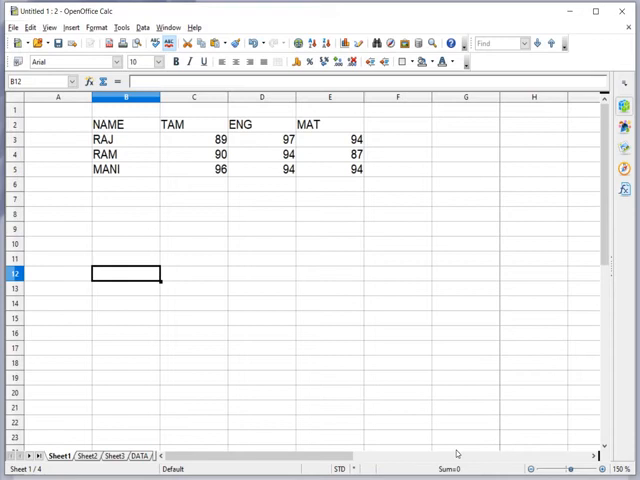
{"action": "scroll", "scroll_direction": "right", "scroll_amount": 3}
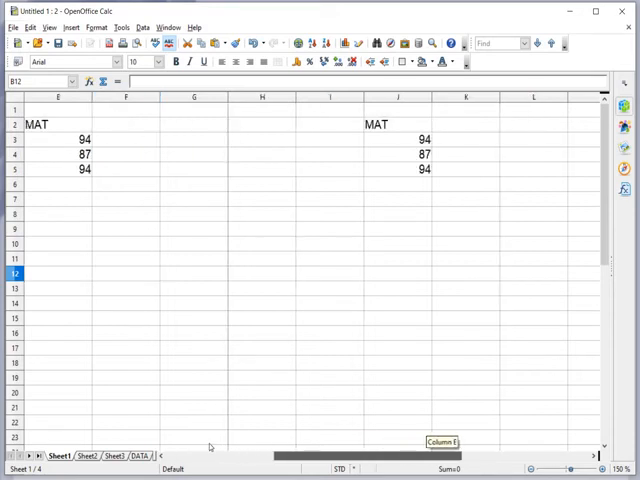
{"action": "scroll", "scroll_direction": "down", "scroll_amount": 3}
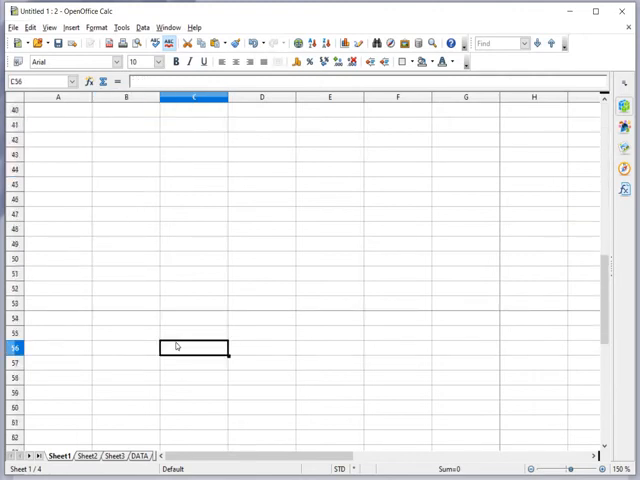
{"action": "left_click", "coordinate": [13, 27]}
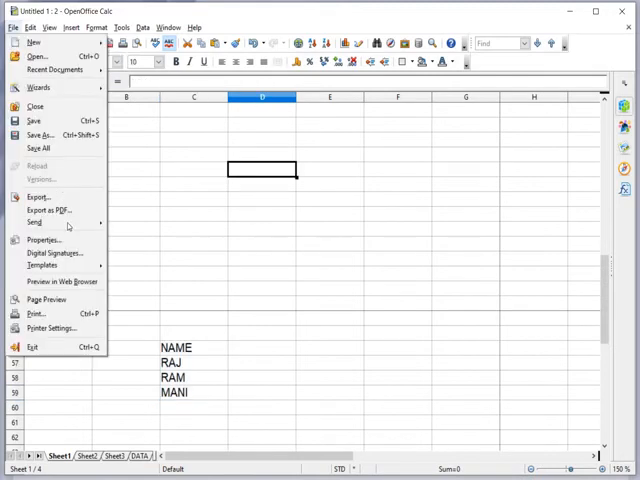
Step: Preview Sheet1's printout page by page, then close the print preview
{"action": "left_click", "coordinate": [48, 298]}
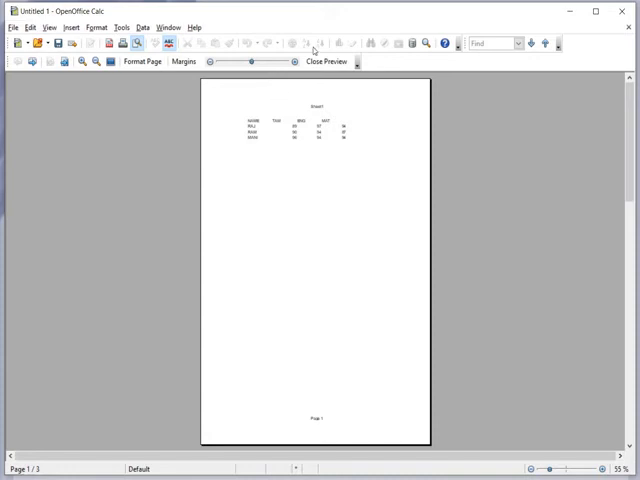
{"action": "mouse_move", "coordinate": [374, 471]}
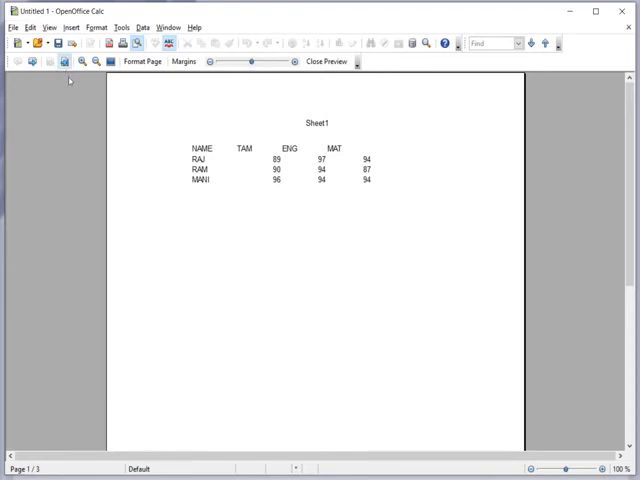
{"action": "left_click", "coordinate": [62, 61]}
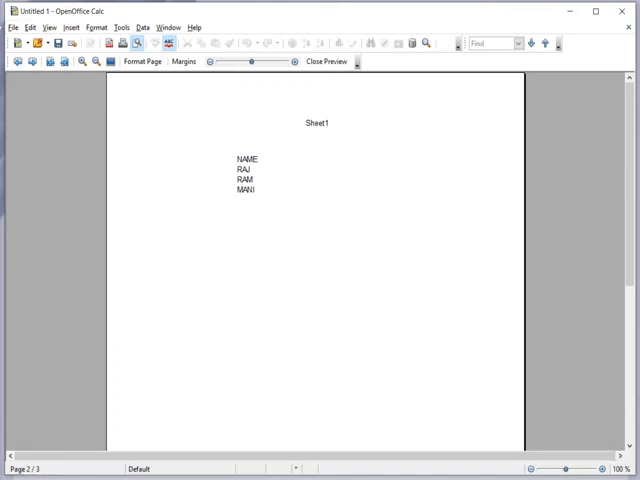
{"action": "left_click", "coordinate": [13, 27]}
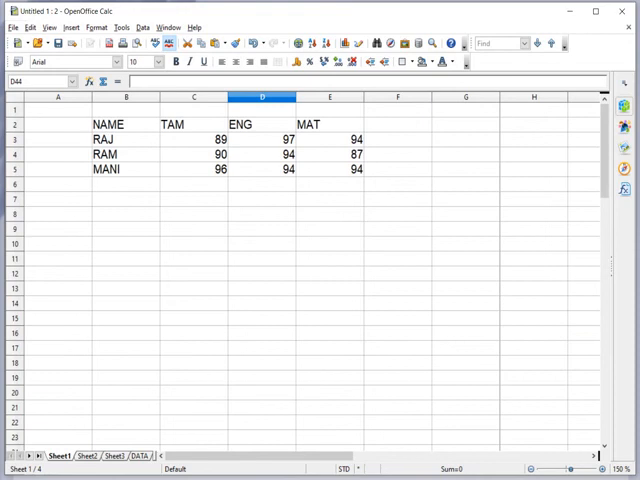
{"action": "mouse_move", "coordinate": [333, 288]}
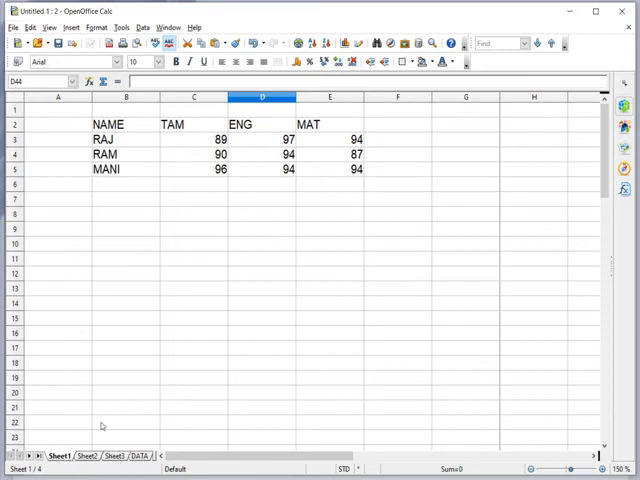
{"action": "mouse_move", "coordinate": [192, 350]}
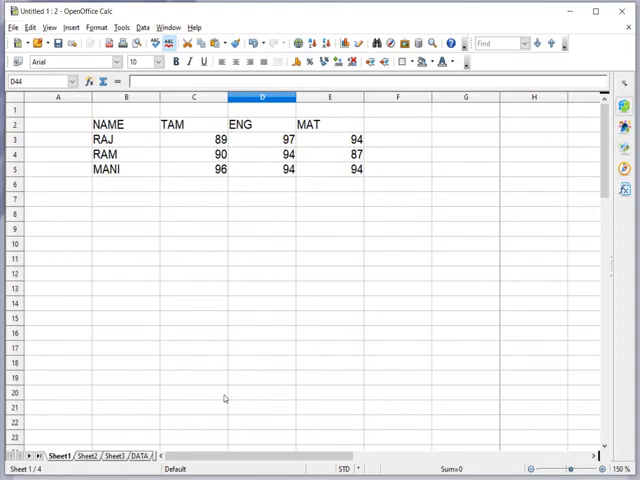
{"action": "scroll", "scroll_direction": "down", "scroll_amount": 3}
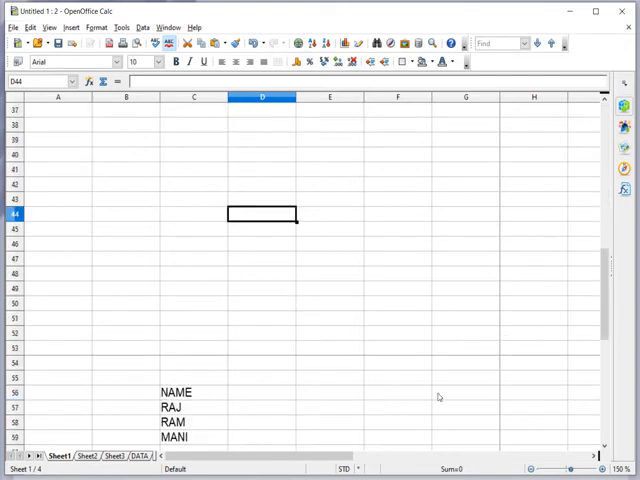
{"action": "left_click", "coordinate": [330, 408]}
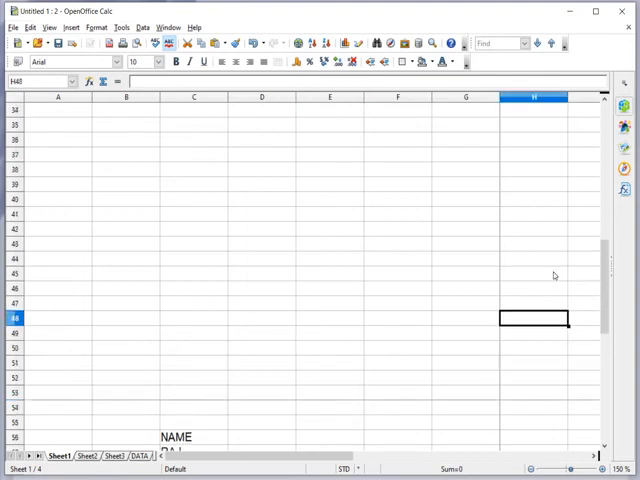
{"action": "scroll", "scroll_direction": "up", "scroll_amount": 3}
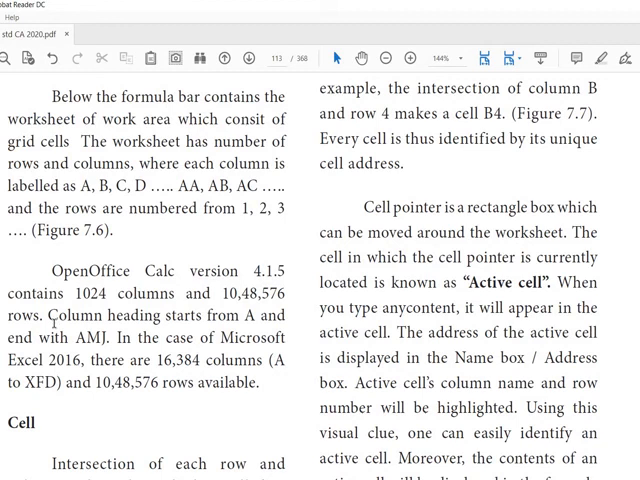
{"action": "mouse_move", "coordinate": [233, 315]}
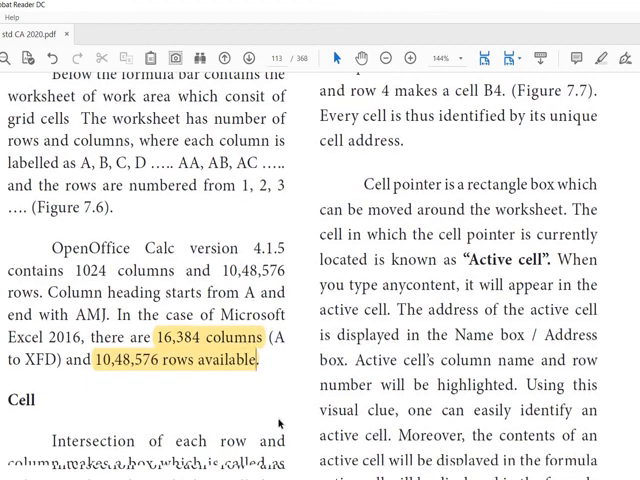
Step: Highlight the textbook sentence defining a cell while scrolling through the page
{"action": "scroll", "scroll_direction": "down", "scroll_amount": 3}
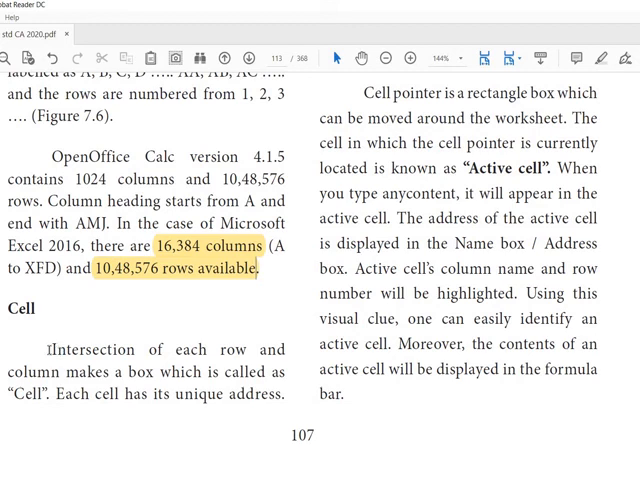
{"action": "left_click_drag", "start_coordinate": [47, 349], "coordinate": [283, 371]}
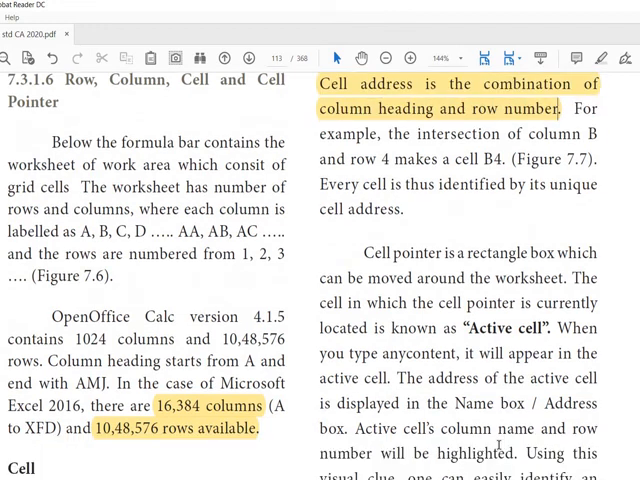
{"action": "scroll", "scroll_direction": "down", "scroll_amount": 3}
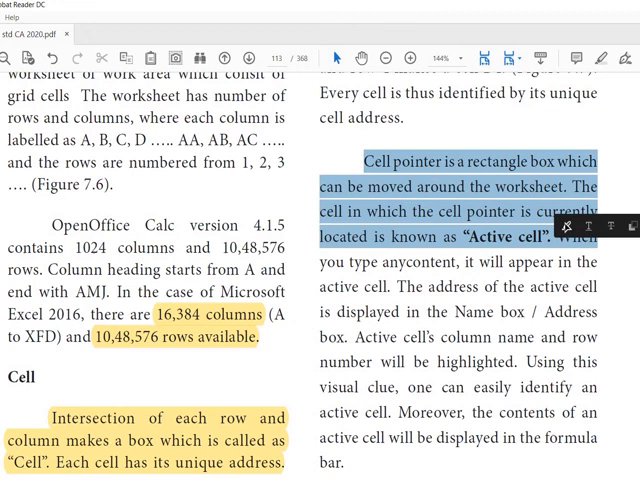
{"action": "scroll", "scroll_direction": "down", "scroll_amount": 3}
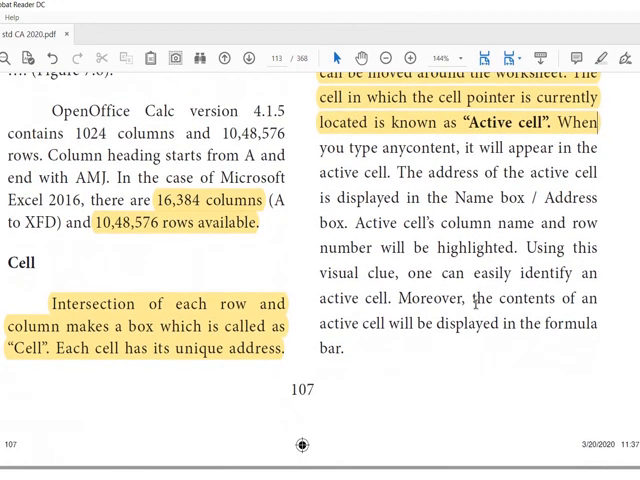
{"action": "scroll", "scroll_direction": "down", "scroll_amount": 3}
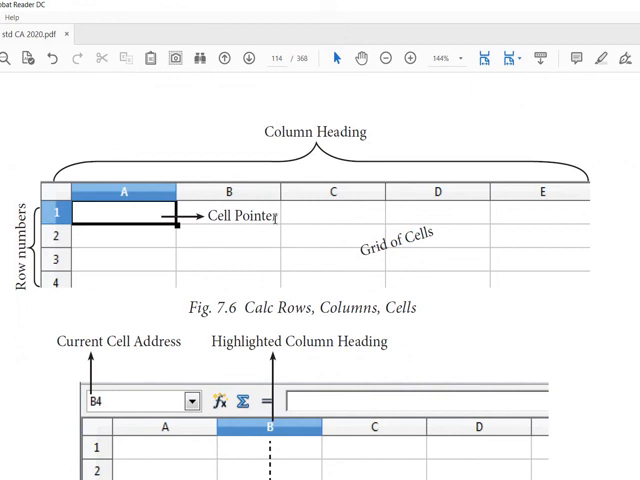
Step: Scroll through pages 108–109 to the sheet tabs and status bar section
{"action": "scroll", "scroll_direction": "down", "scroll_amount": 3}
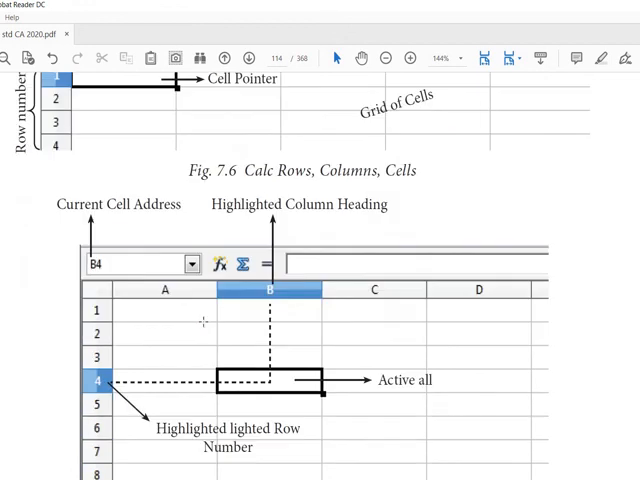
{"action": "scroll", "scroll_direction": "down", "scroll_amount": 3}
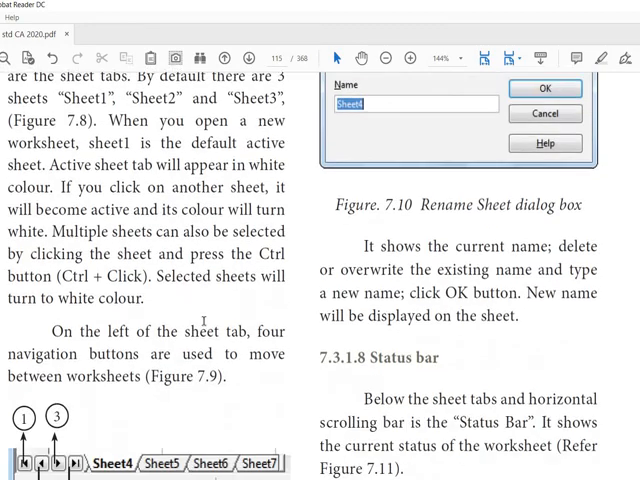
{"action": "scroll", "scroll_direction": "down", "scroll_amount": 3}
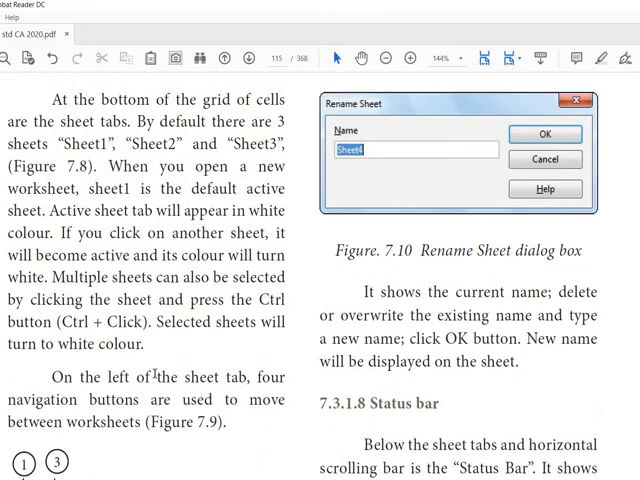
{"action": "scroll", "scroll_direction": "down", "scroll_amount": 3}
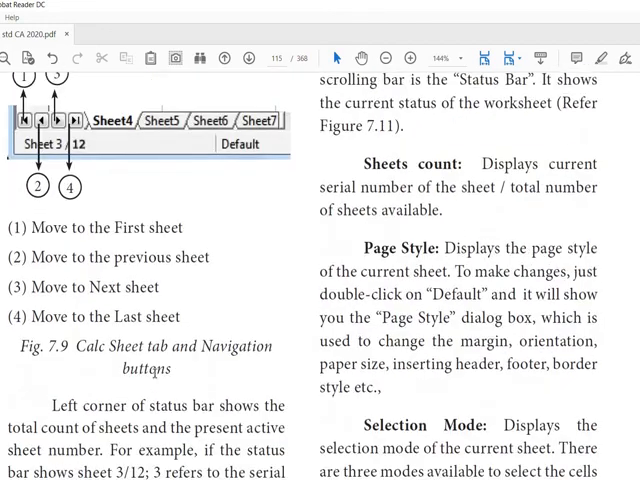
{"action": "scroll", "scroll_direction": "down", "scroll_amount": 3}
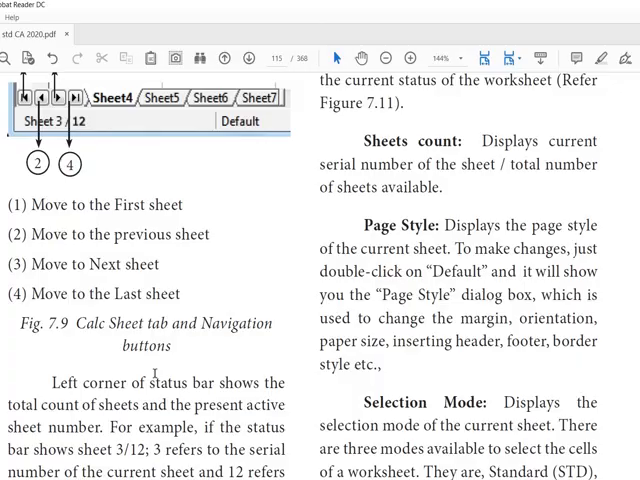